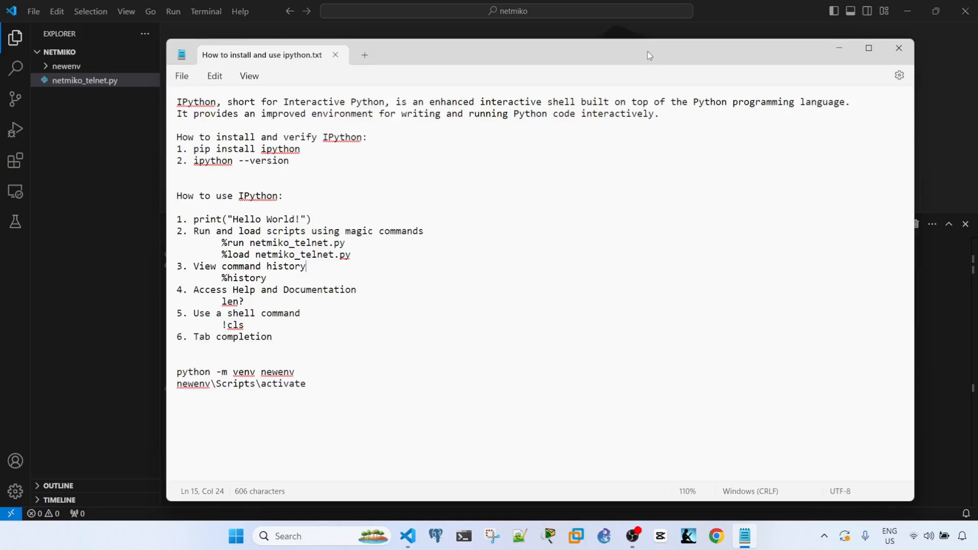
mouse_move(639, 57)
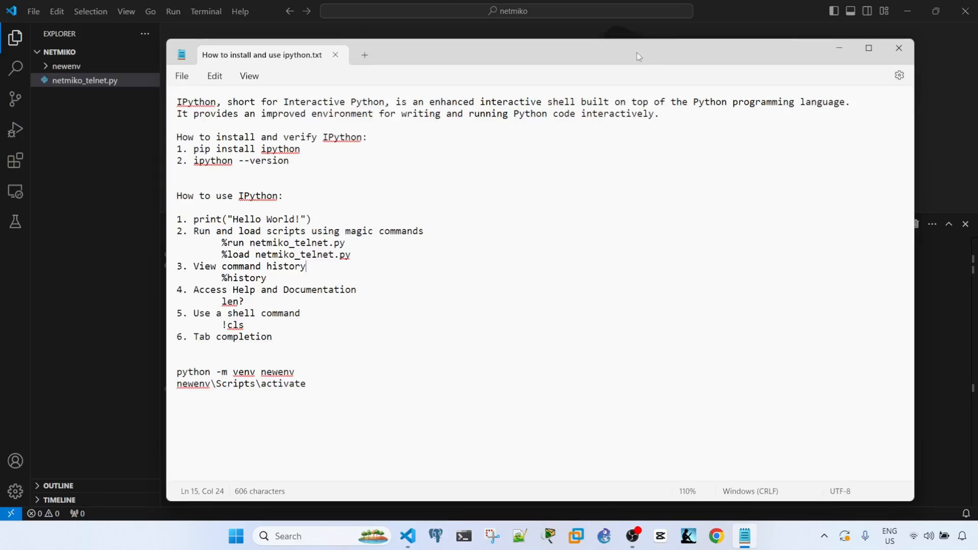
- Install IPython with pip in the terminal, which reports it is already installed
click(440, 181)
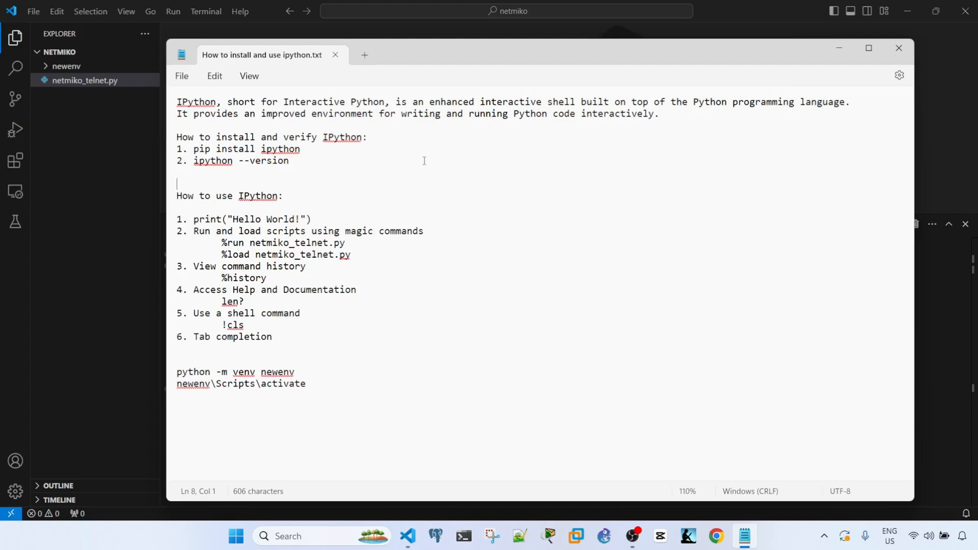
mouse_move(421, 88)
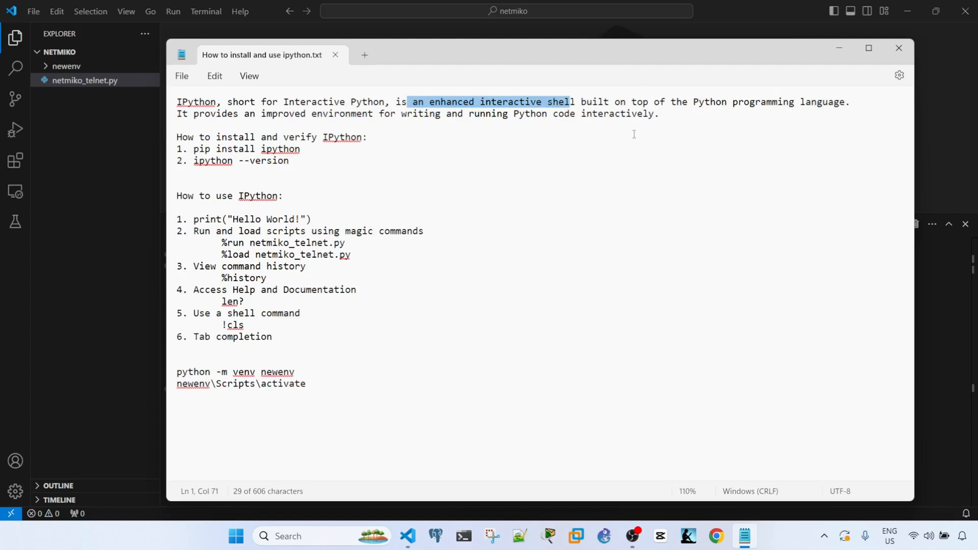
mouse_move(686, 124)
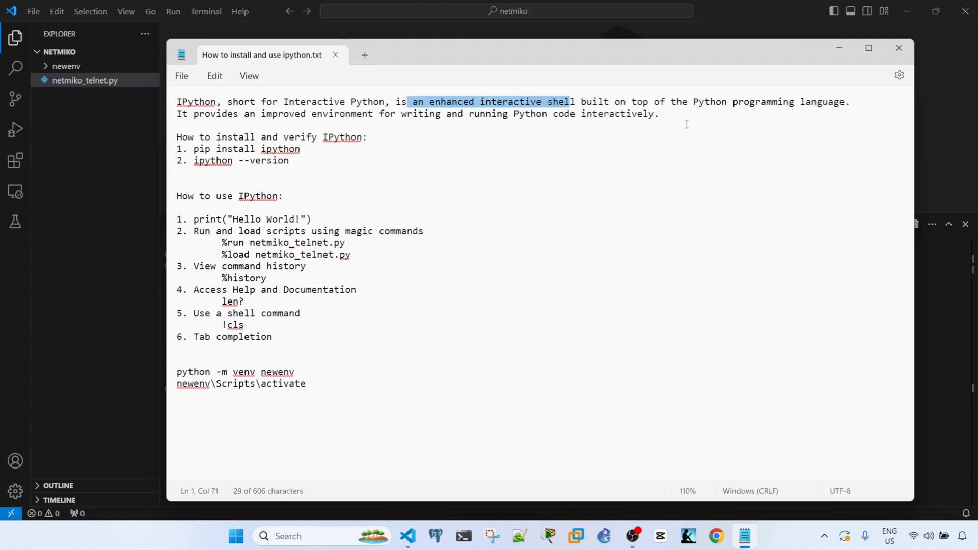
mouse_move(692, 146)
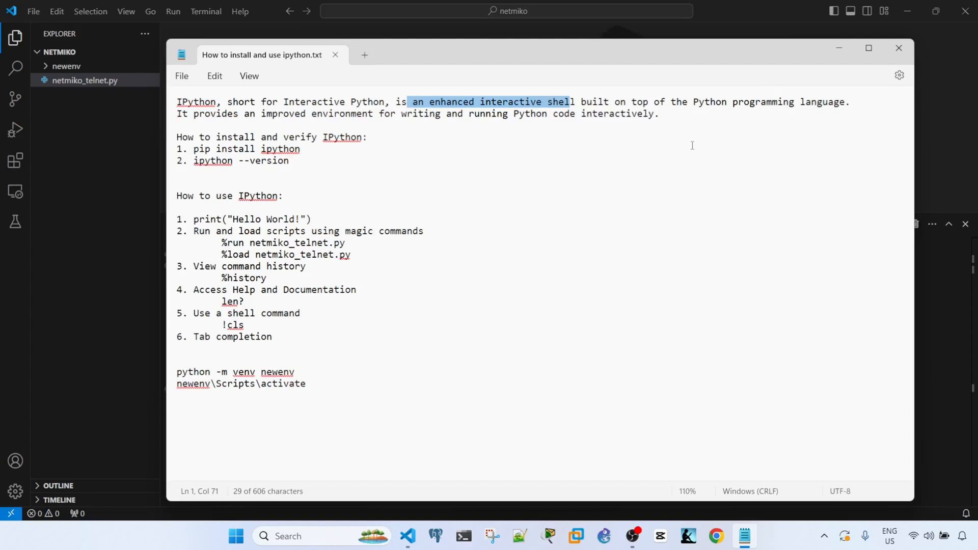
mouse_move(474, 150)
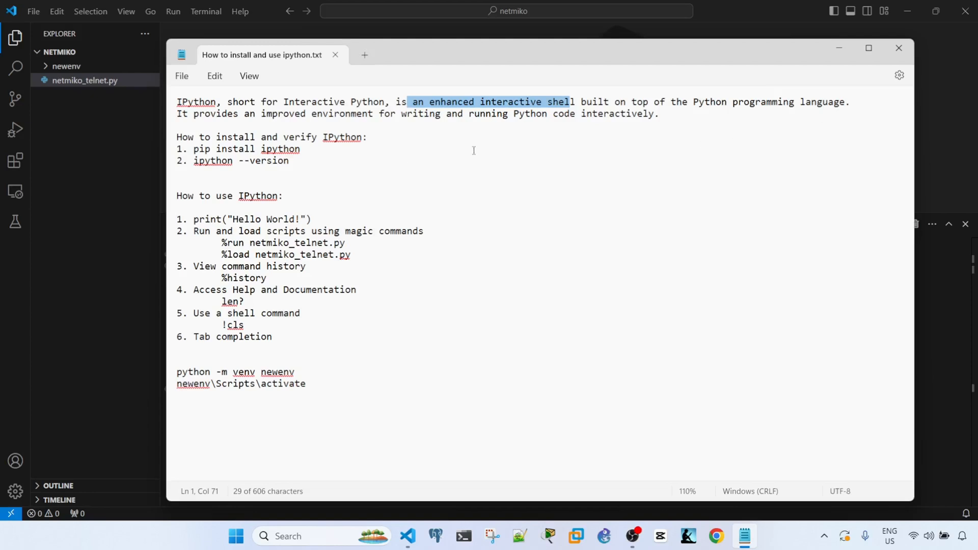
mouse_move(485, 175)
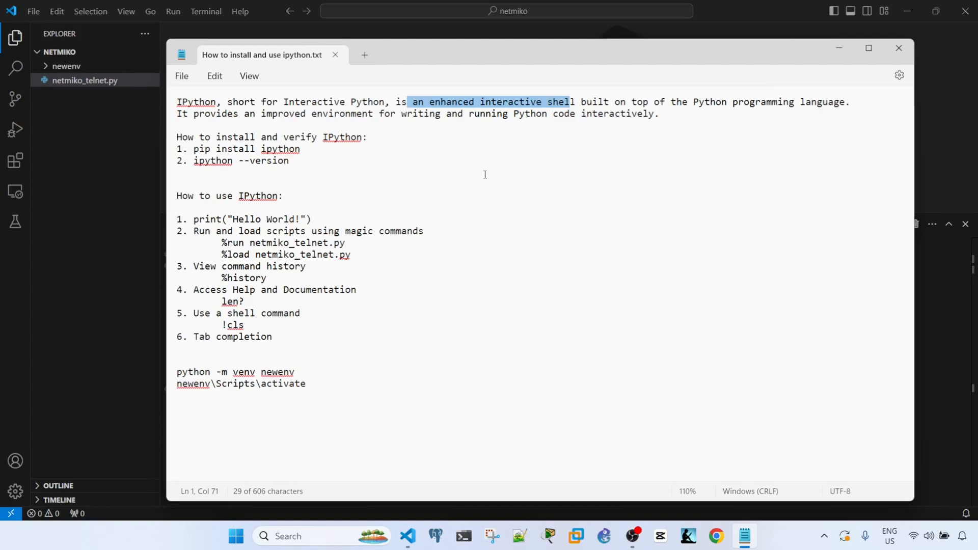
mouse_move(469, 177)
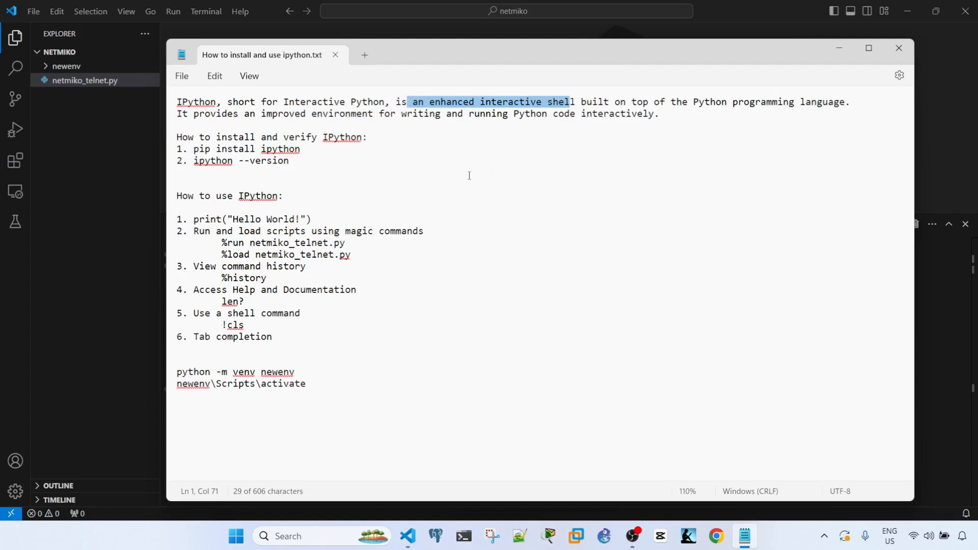
mouse_move(715, 162)
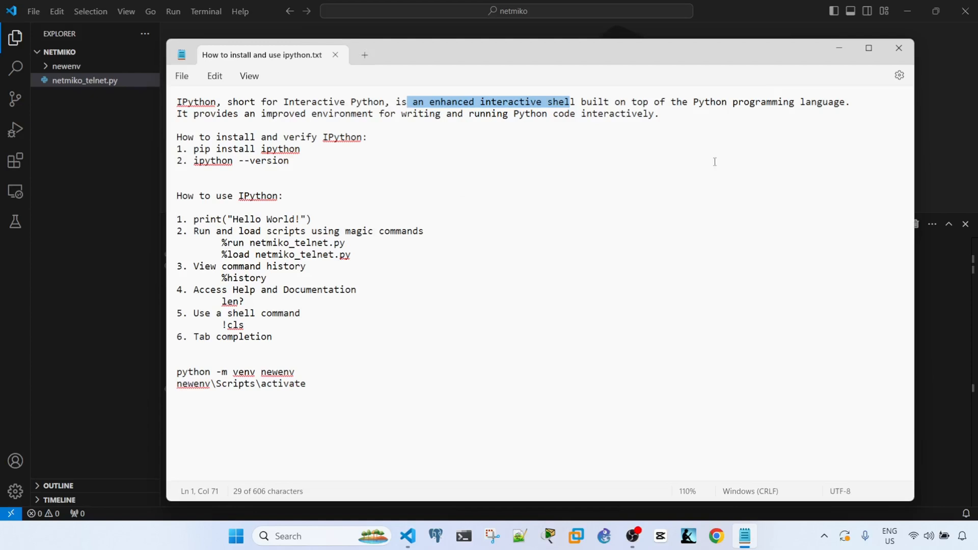
mouse_move(376, 191)
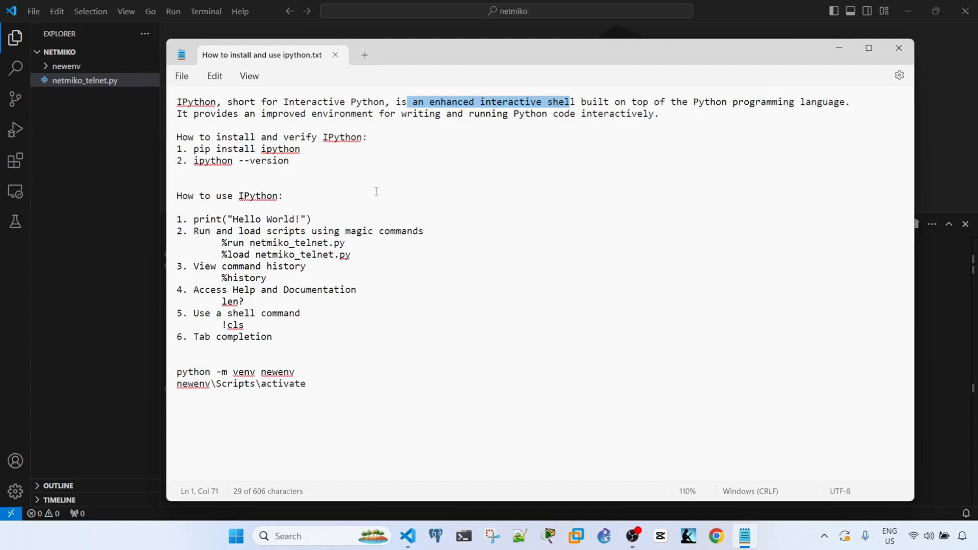
mouse_move(387, 191)
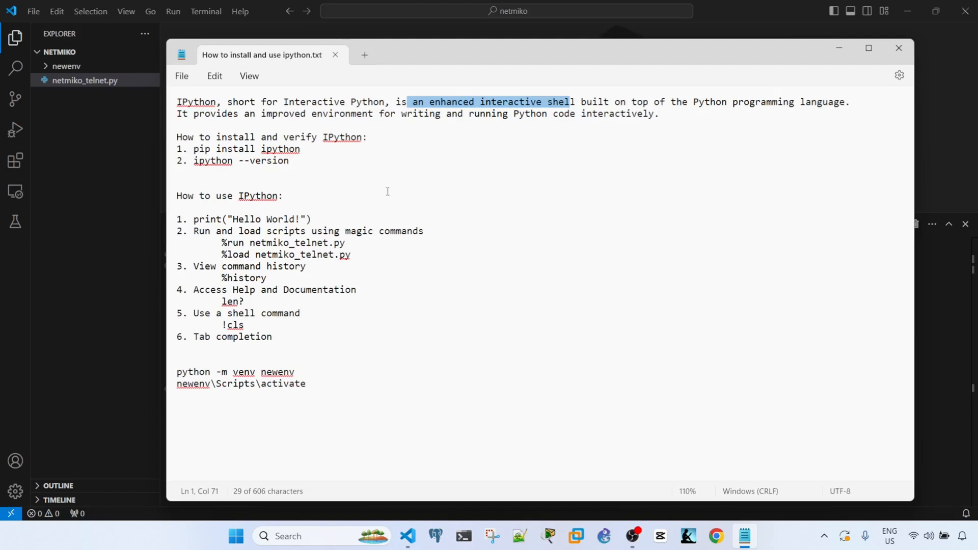
mouse_move(313, 178)
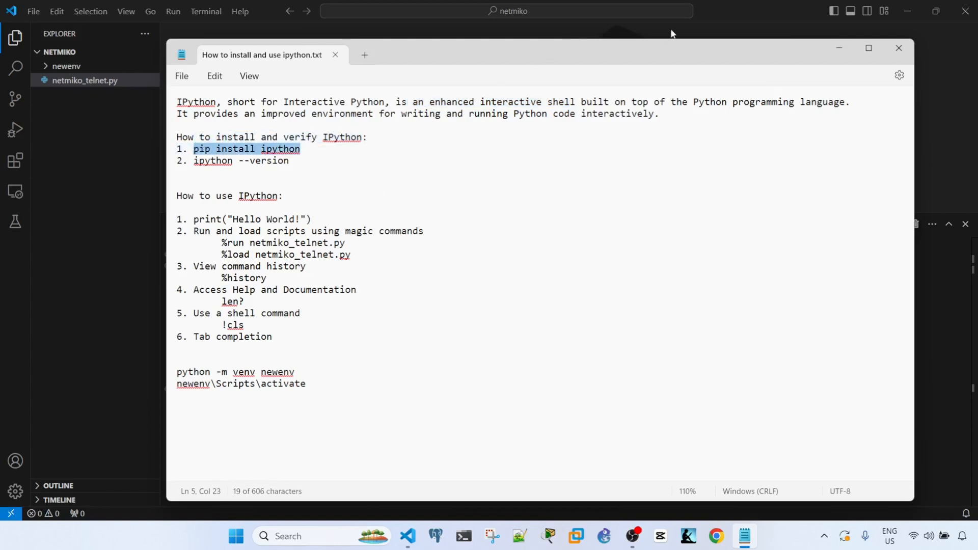
click(897, 48)
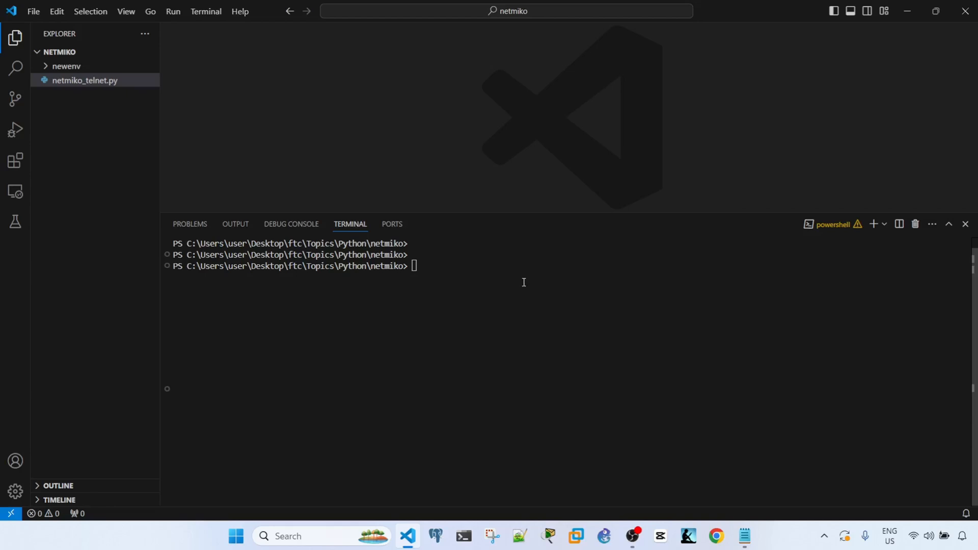
text(pip install ipython)
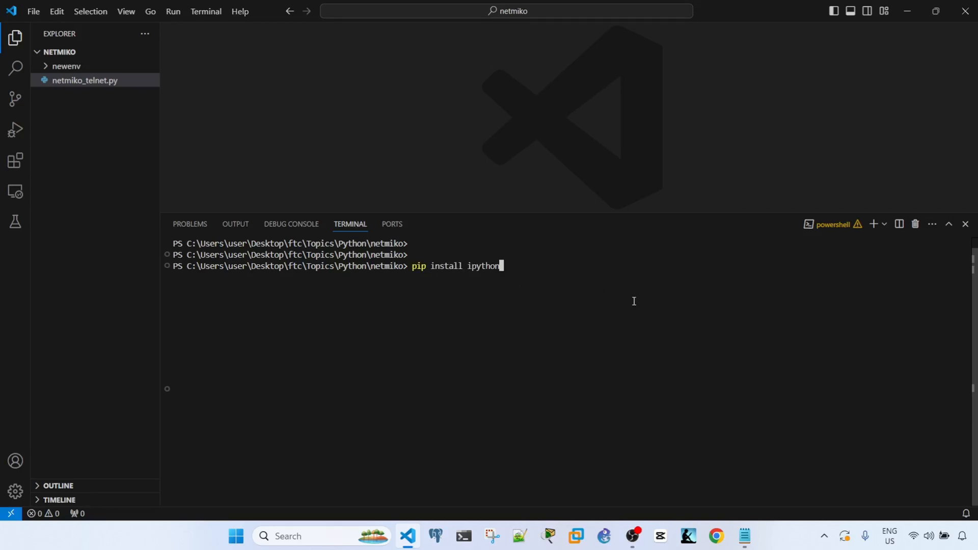
key(Return)
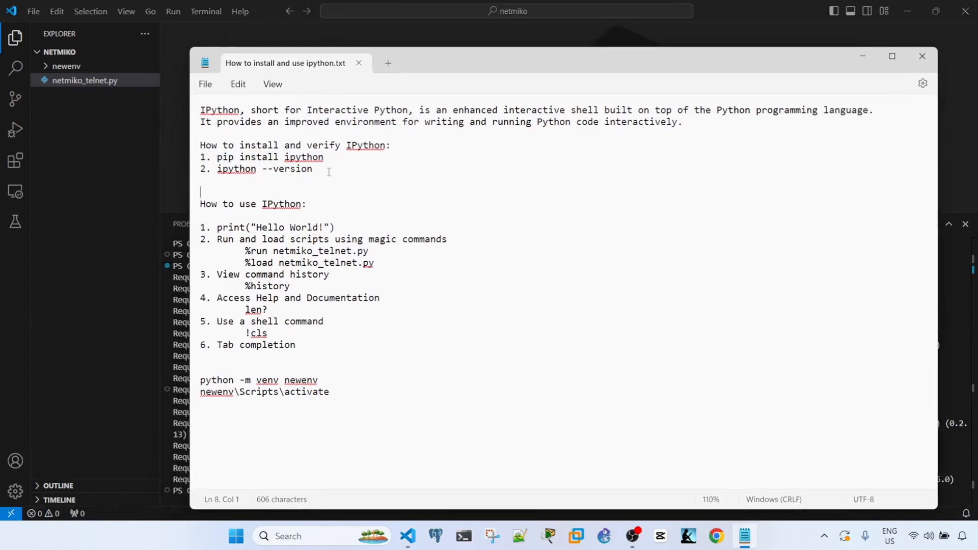
- Check the IPython version, which returns 8.12.3, and bring the notes back up
click(922, 56)
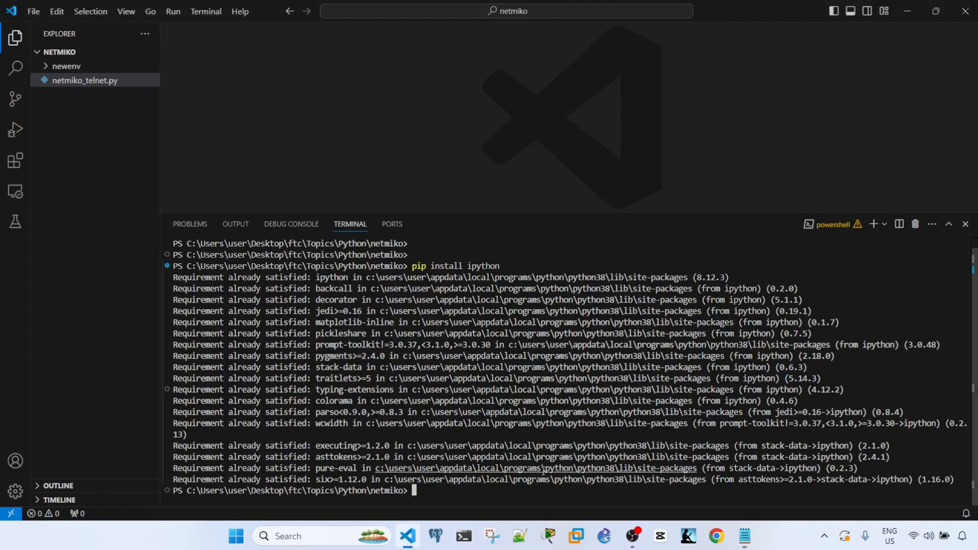
text(ipython --version)
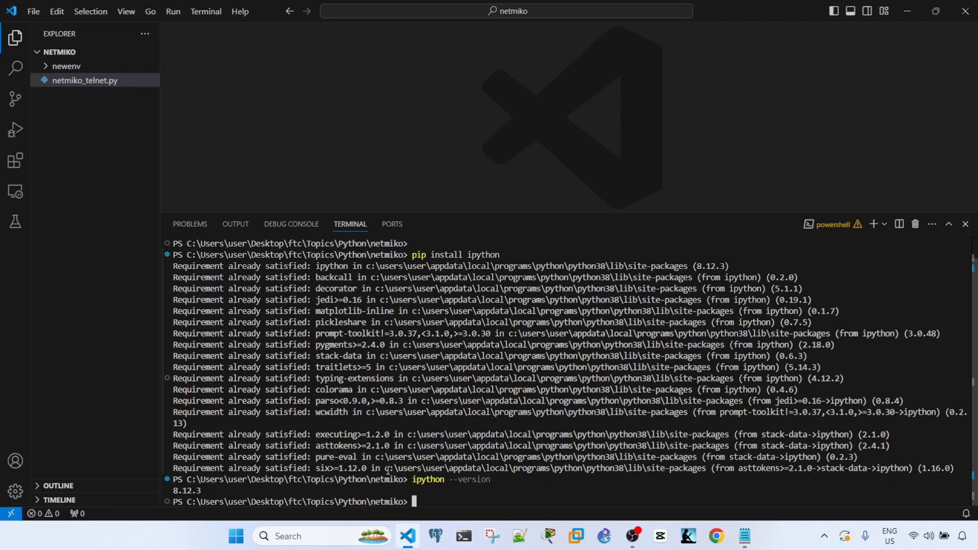
click(744, 536)
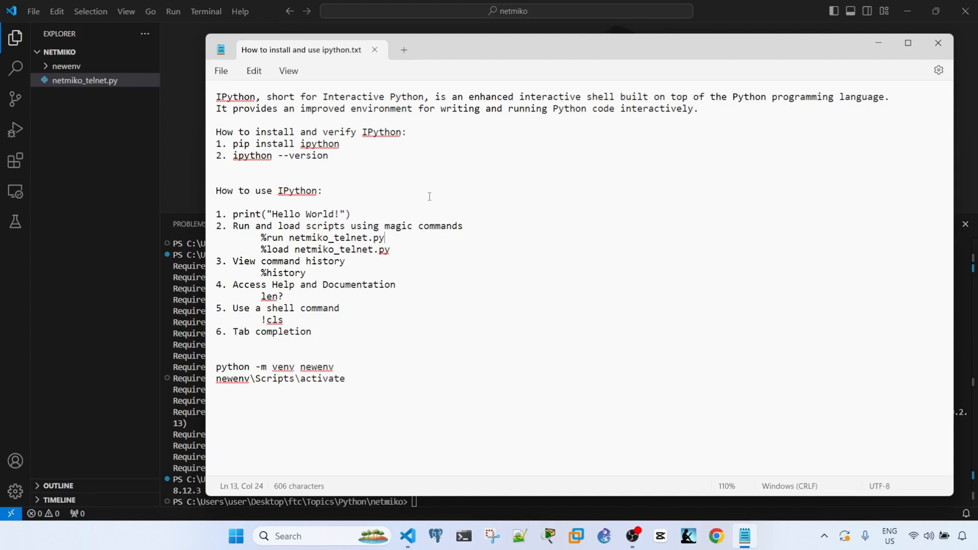
mouse_move(718, 45)
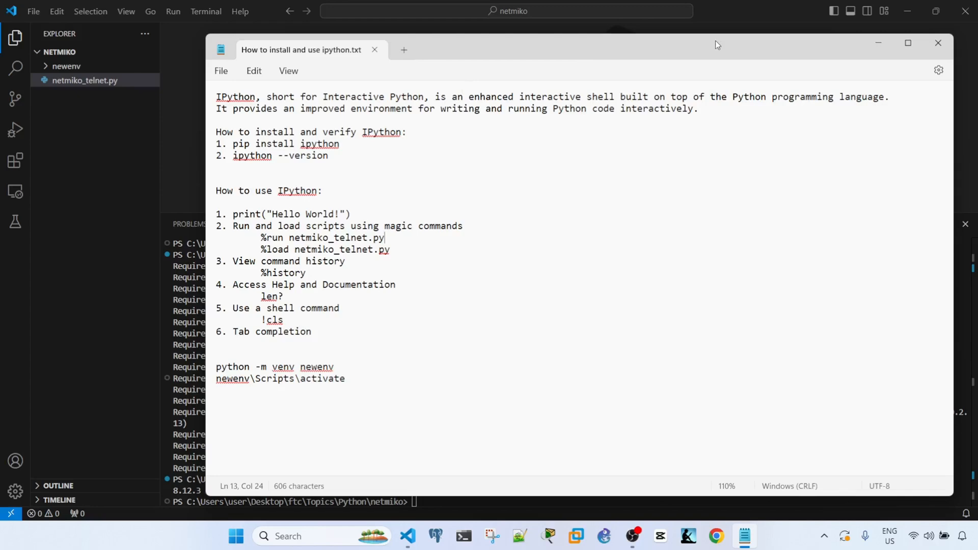
- Start an IPython 8.12.3 session in the terminal and enter print("Hello World!")
click(938, 43)
text(ip)
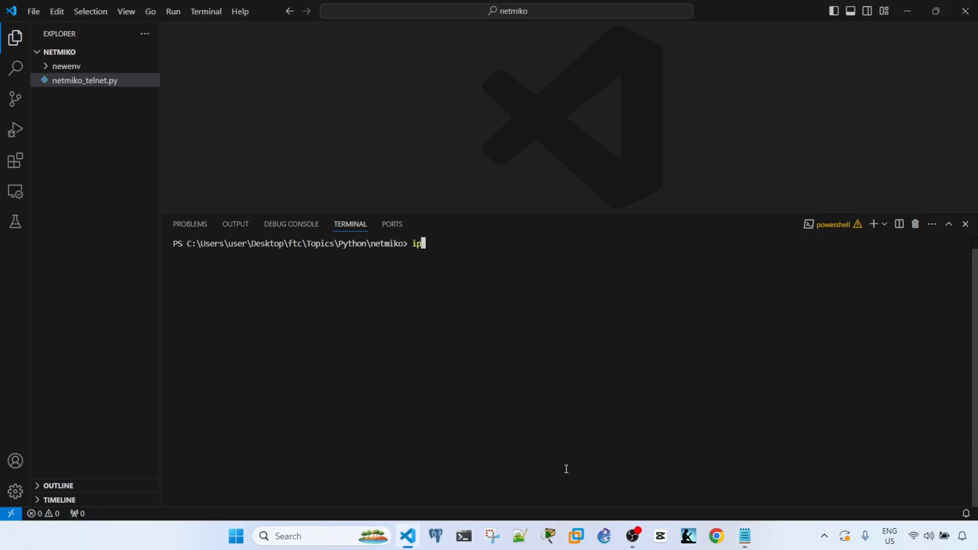
key(Return)
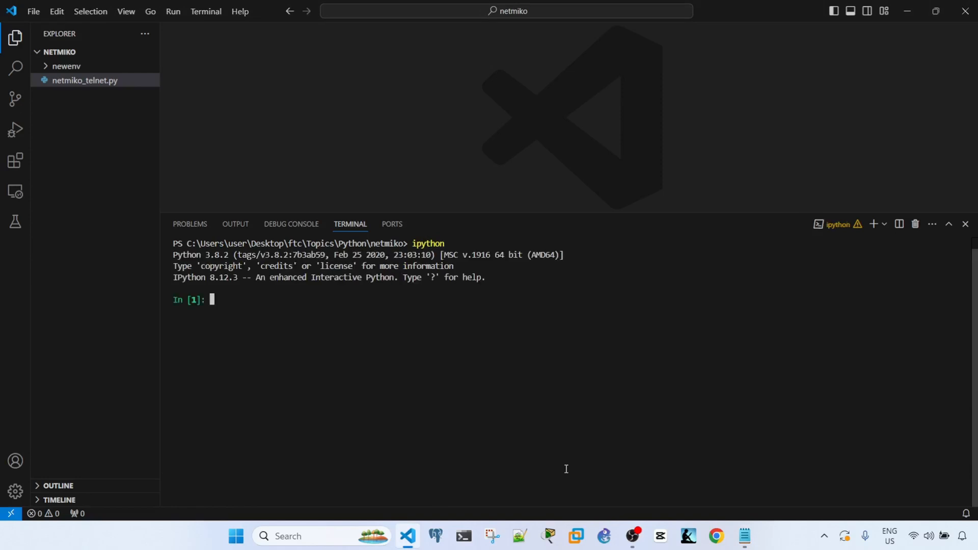
text(print(hostname))
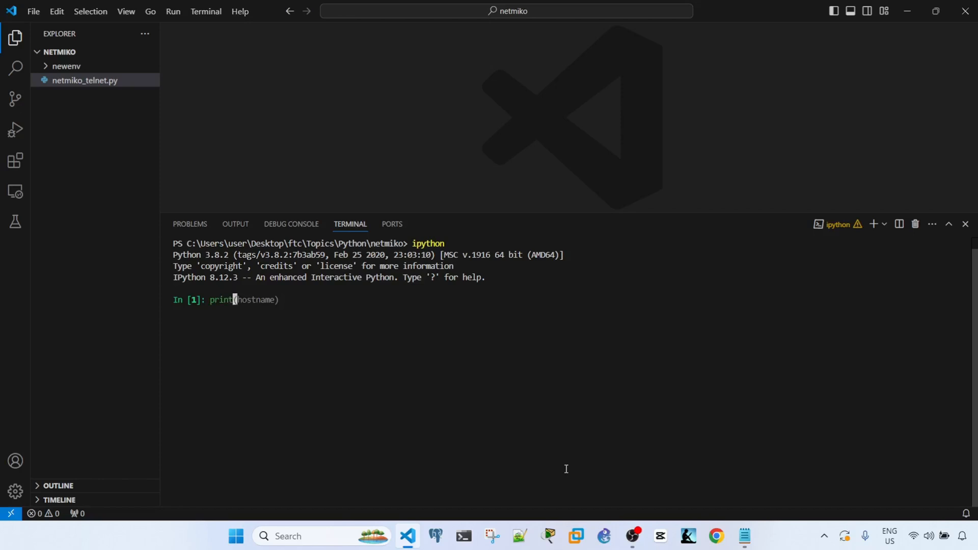
text("Hello World!")
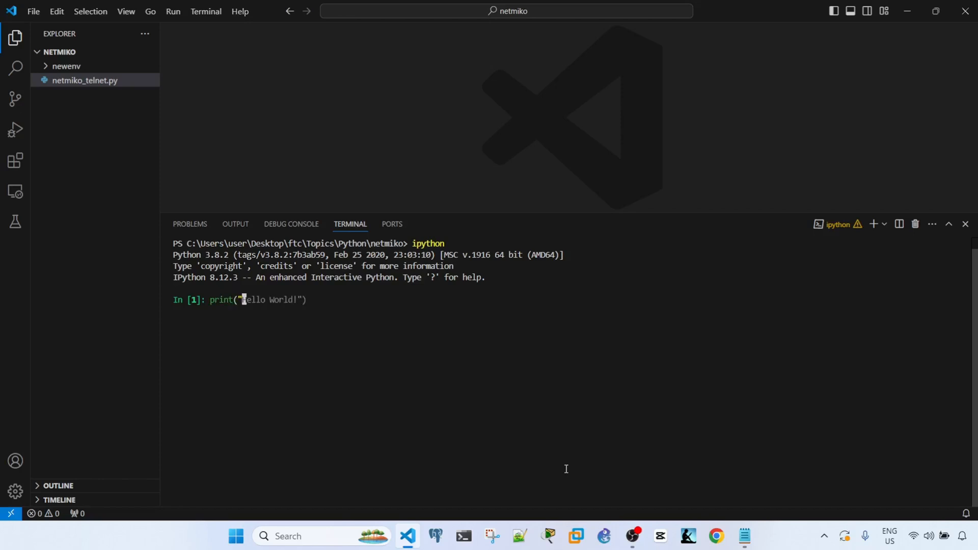
- View and dismiss the completion list, then run the statement so it outputs Hello World!
key(Tab)
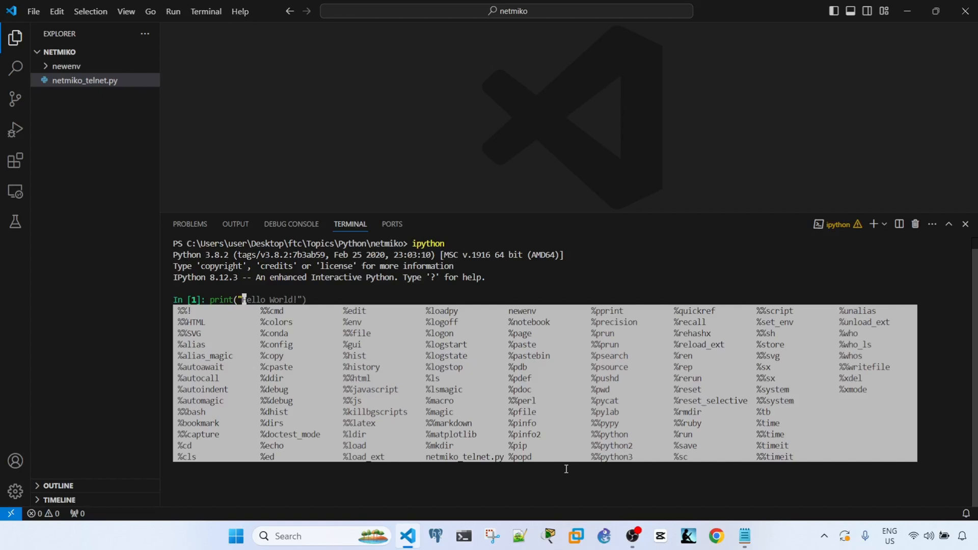
key(Escape)
text(Hello World!"))
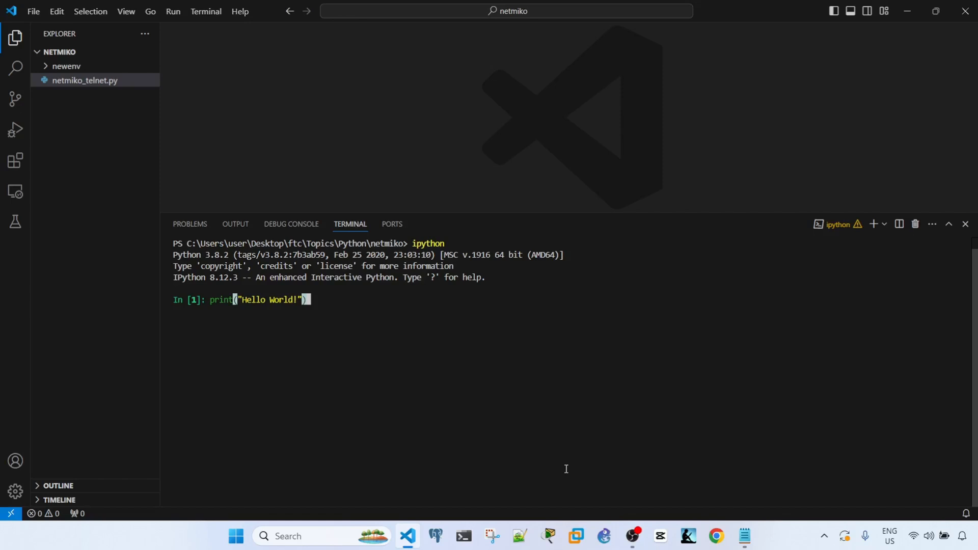
key(Return)
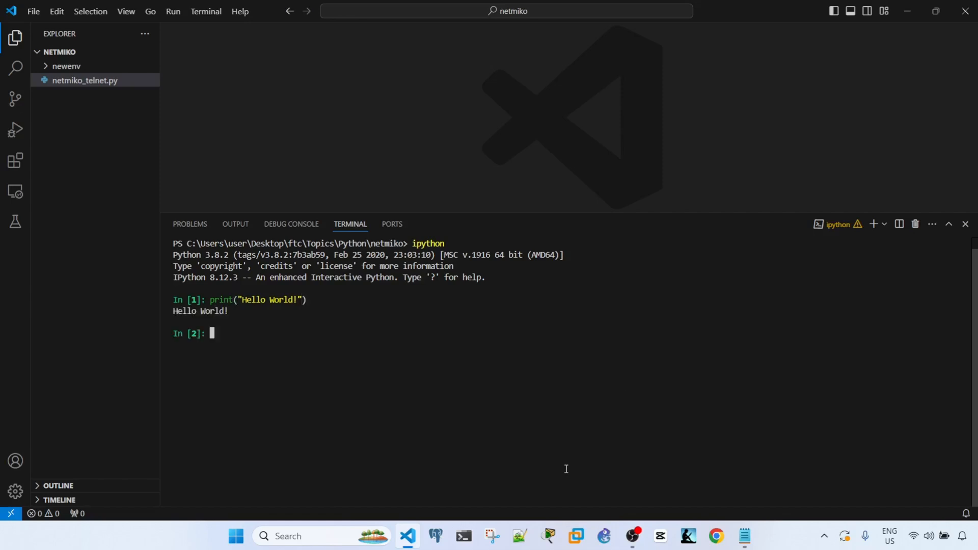
mouse_move(375, 449)
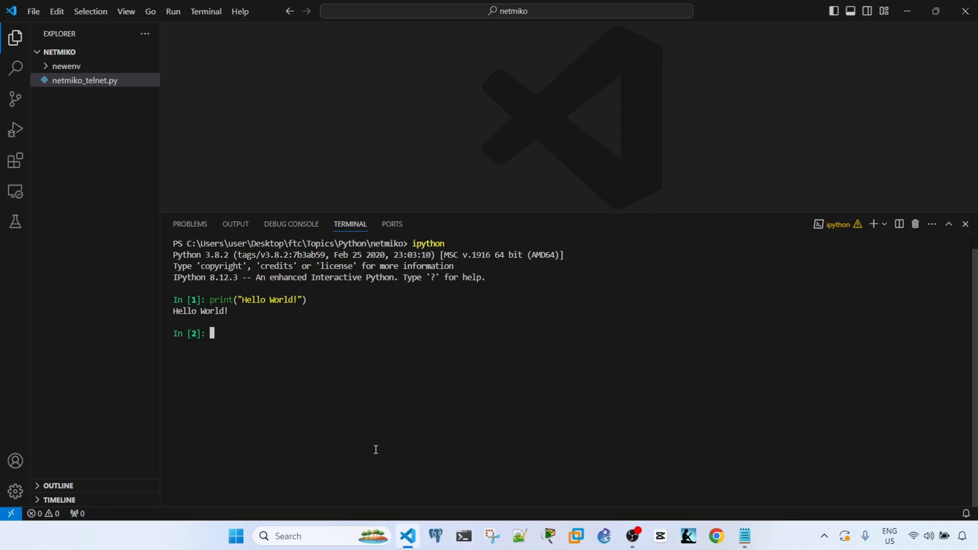
mouse_move(324, 350)
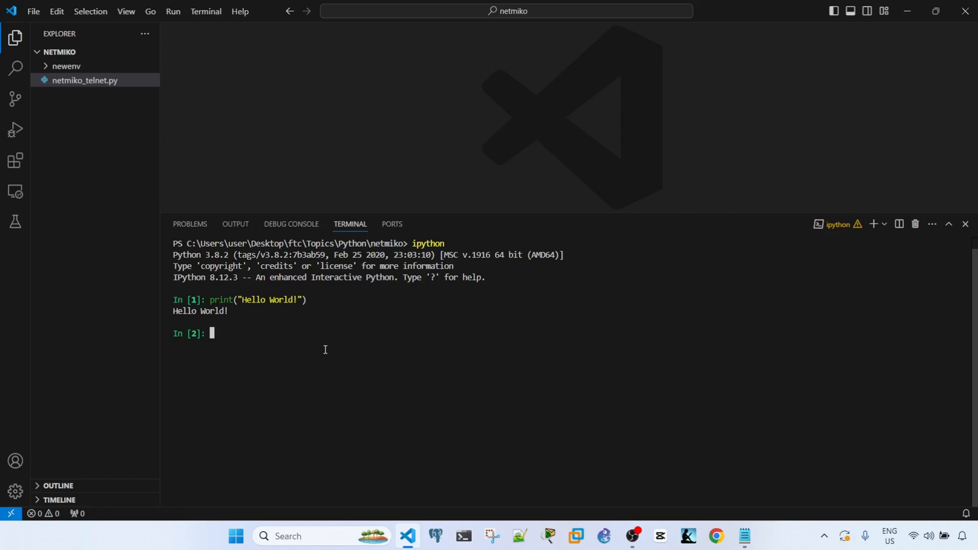
mouse_move(315, 347)
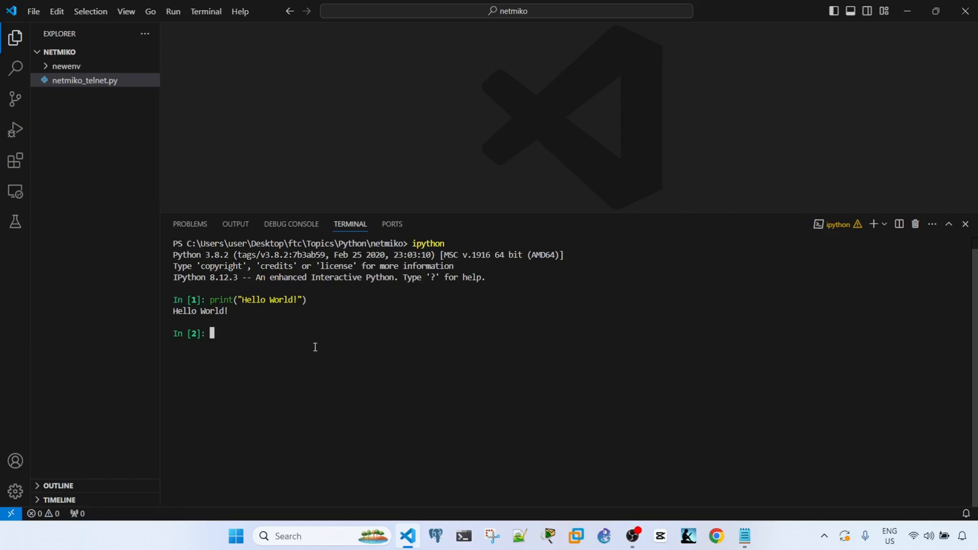
mouse_move(232, 314)
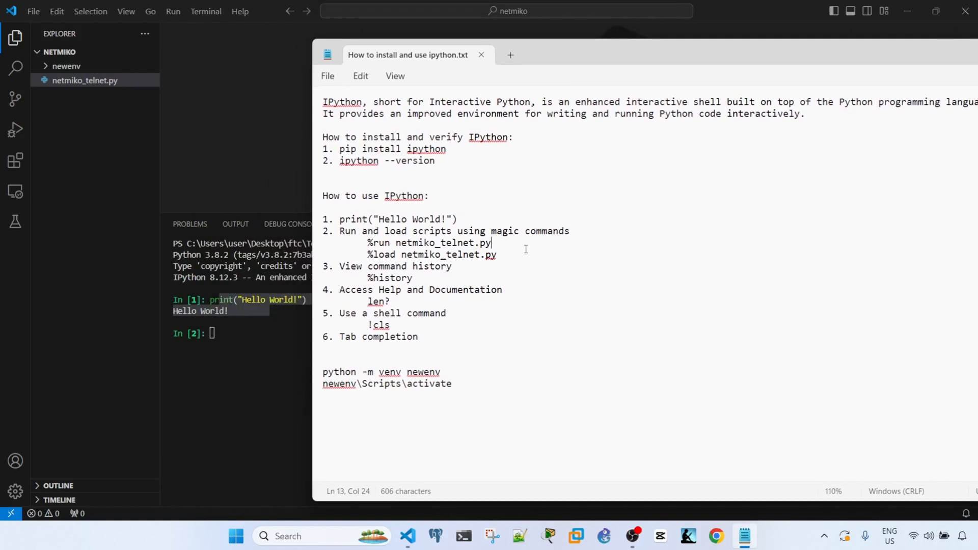
- Run netmiko_telnet.py with %run in IPython, ending in a login-failed error, and view the script
click(568, 231)
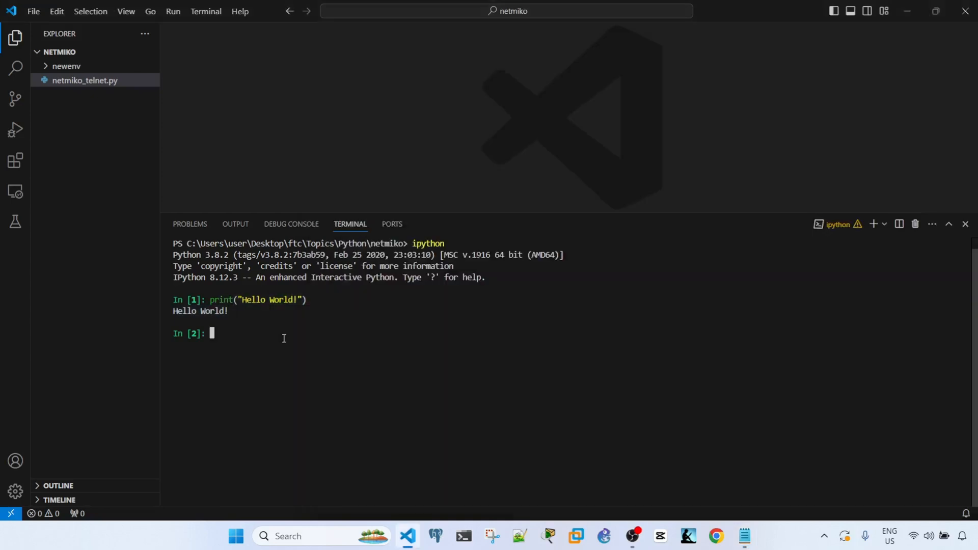
text(%load netmiko_telnet.py)
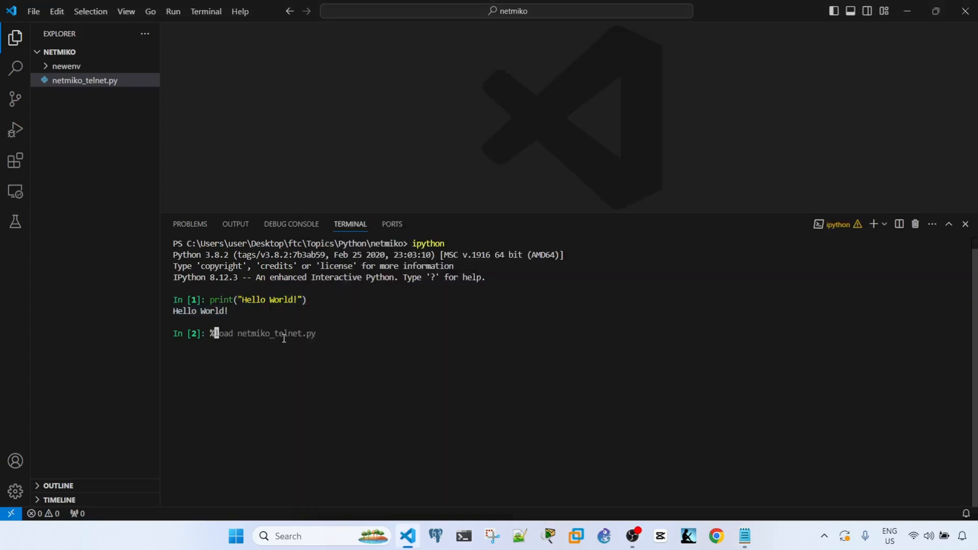
text(run)
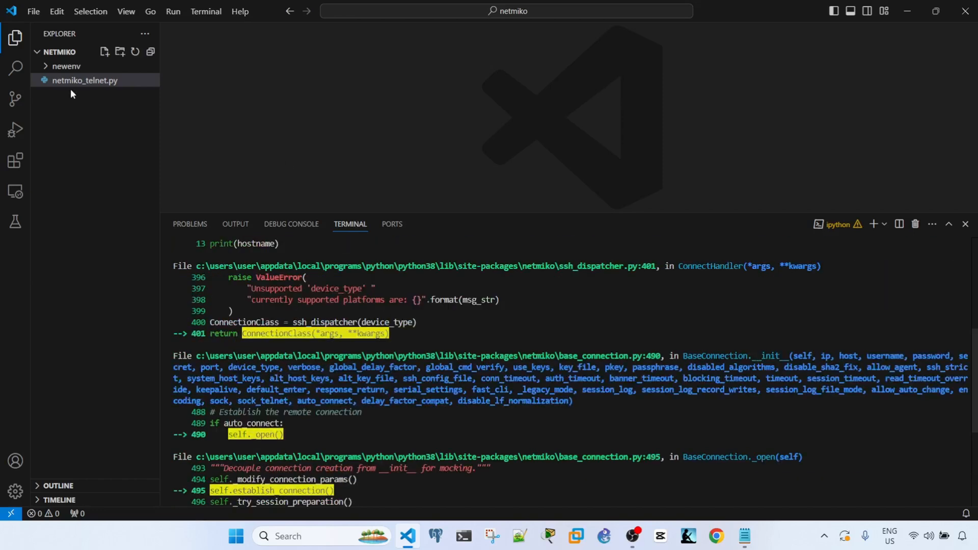
click(86, 80)
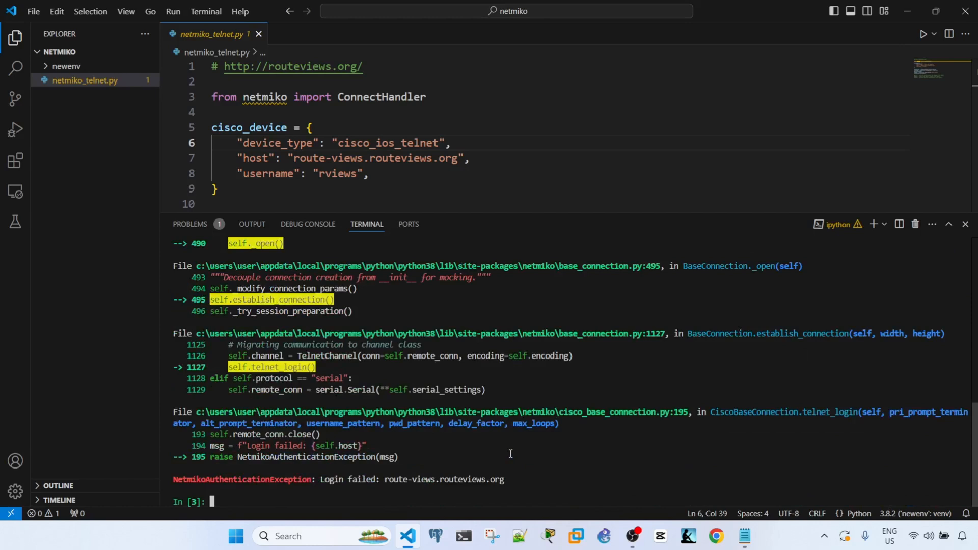
- Exit IPython and run the script with plain Python, which fails with no module named netmiko
text(exit)
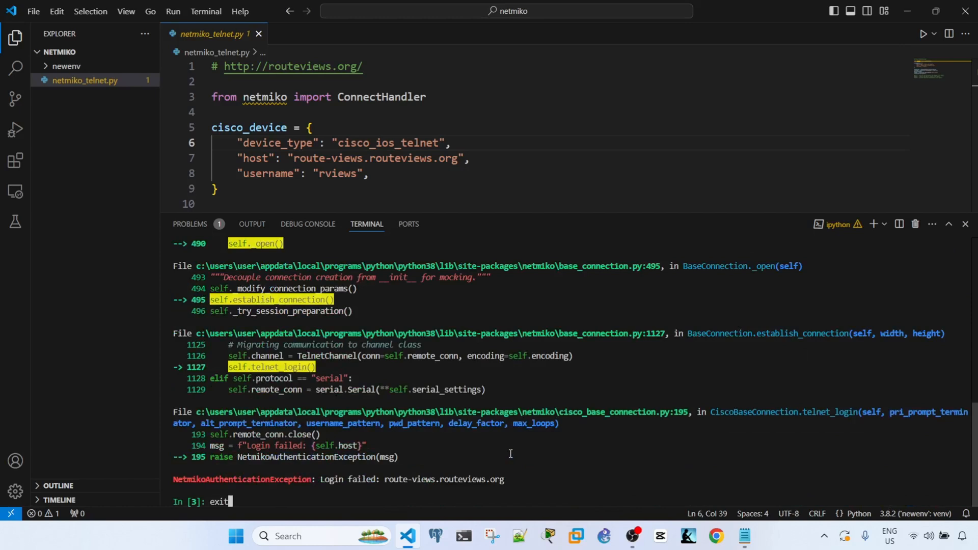
key(Return)
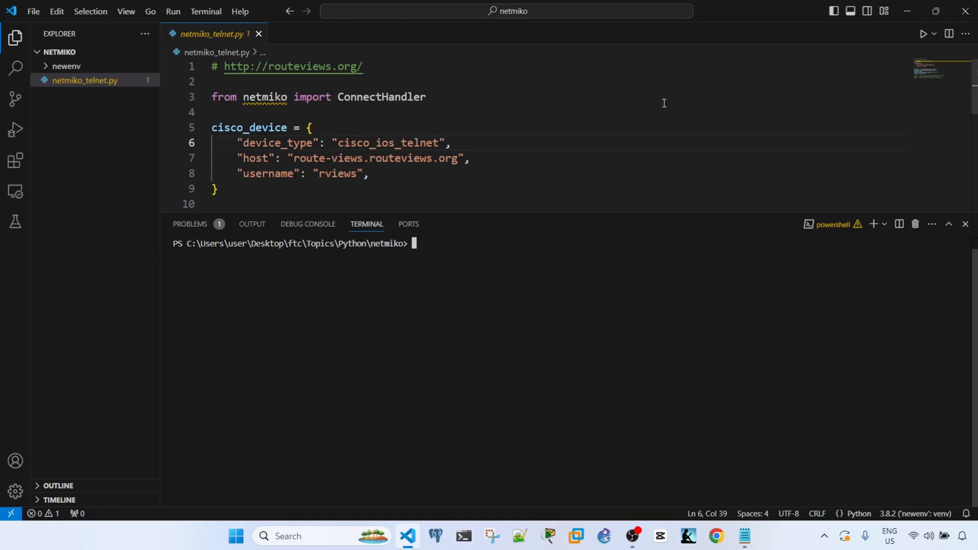
click(881, 224)
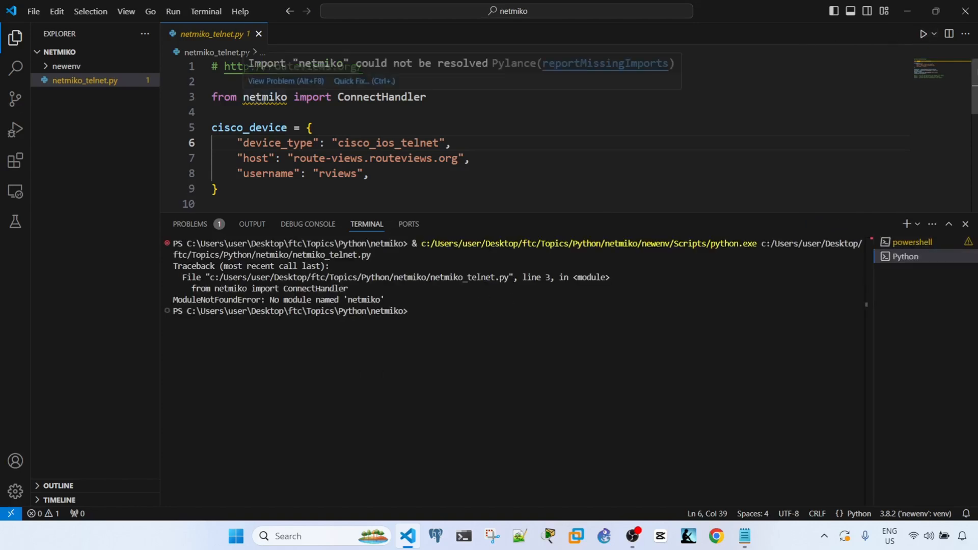
click(450, 311)
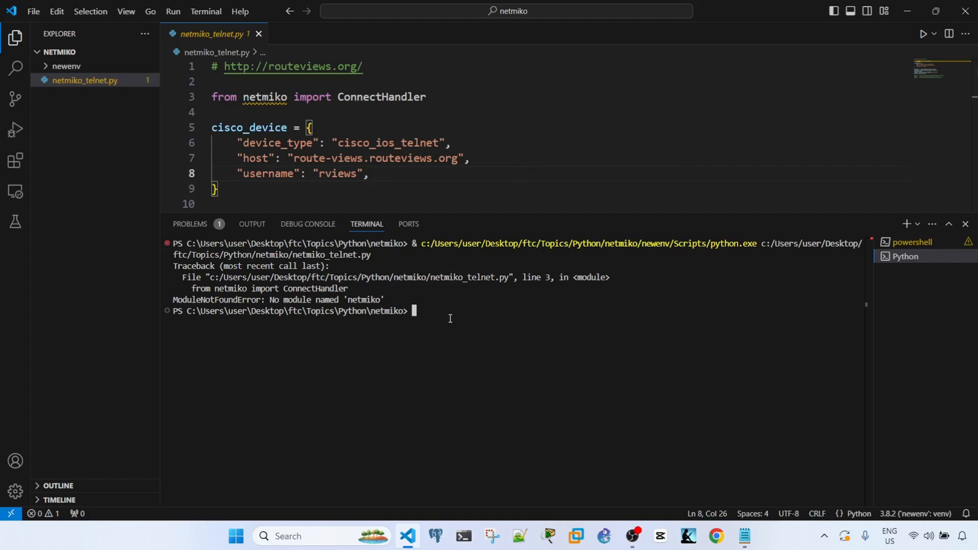
mouse_move(470, 333)
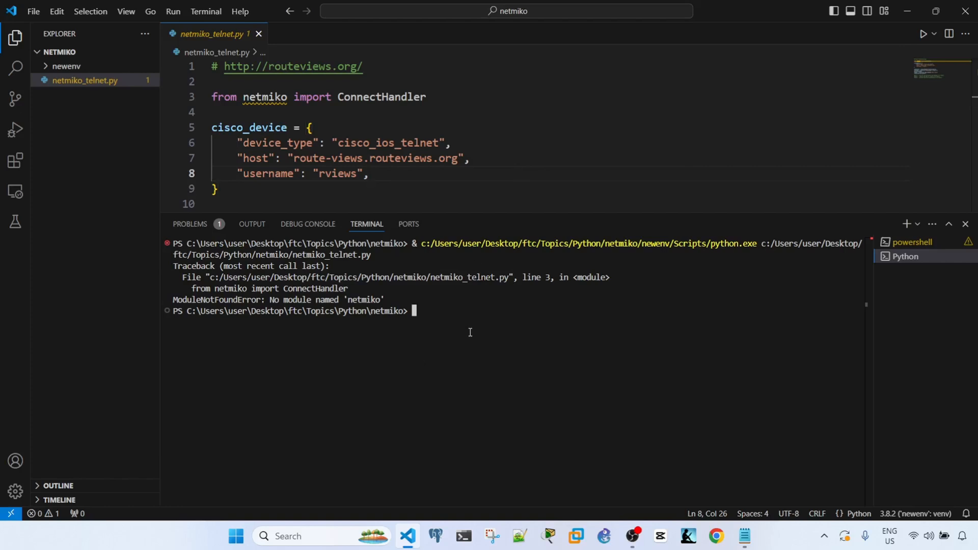
- Install netmiko 4.4.0 into the virtual environment with pip install netmiko
text(pip inst)
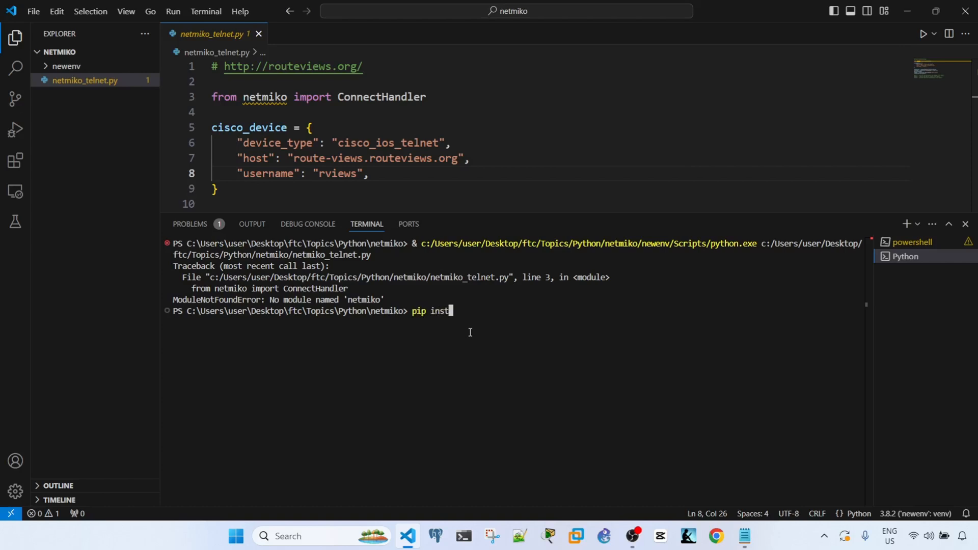
key(Return)
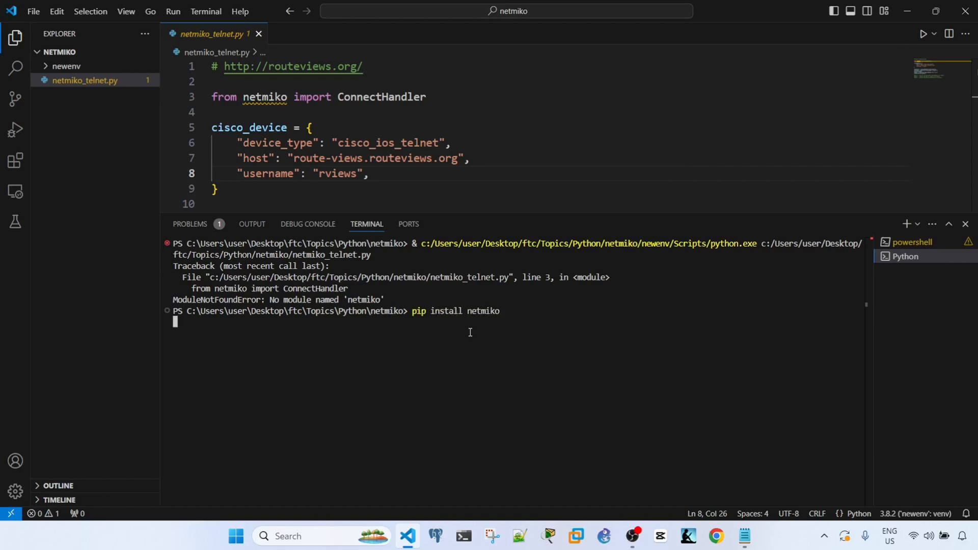
key(Return)
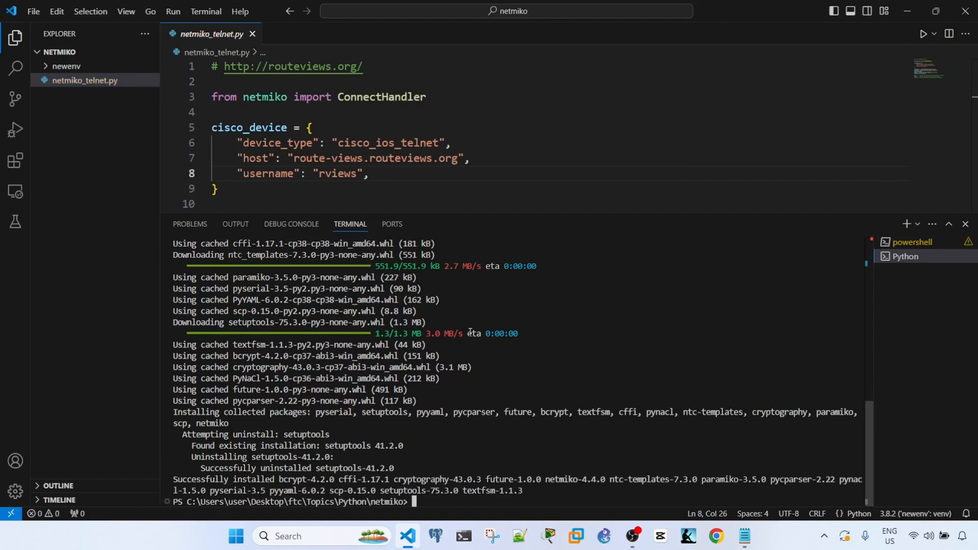
text(i)
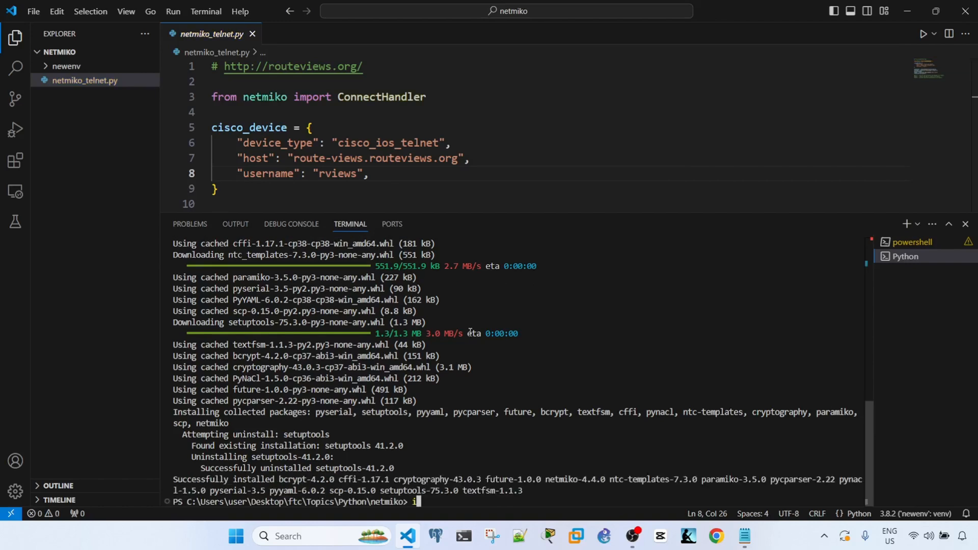
- Relaunch IPython and run netmiko_telnet.py, which prints the route-views> prompt
text(python)
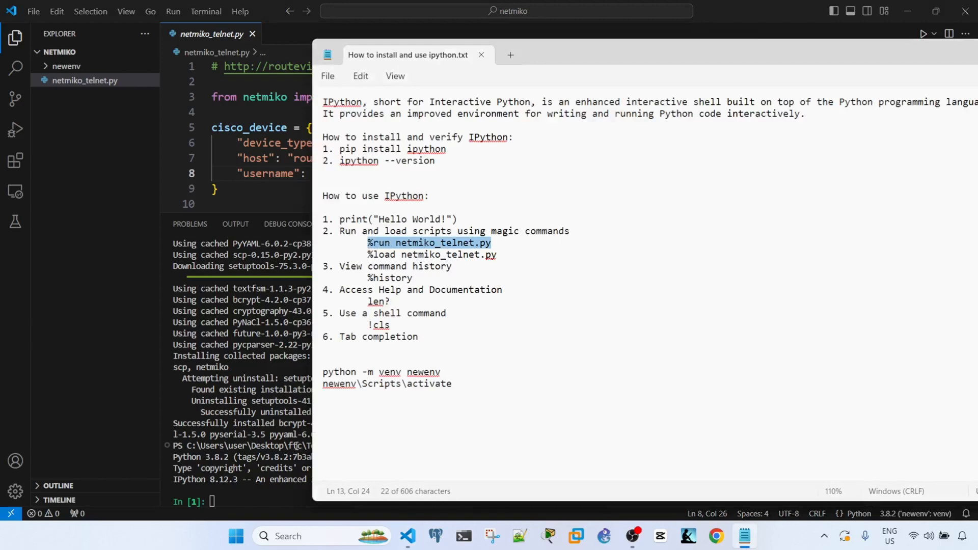
click(480, 55)
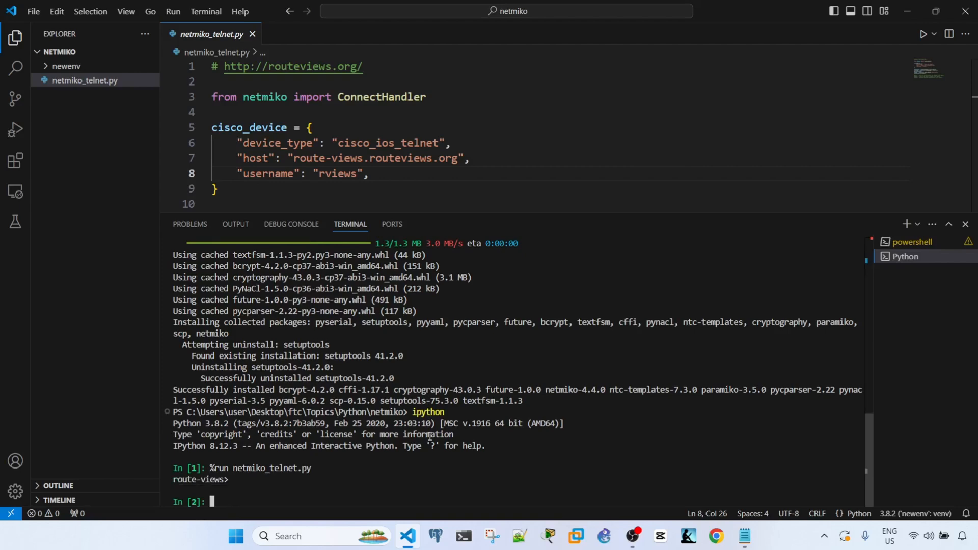
mouse_move(338, 469)
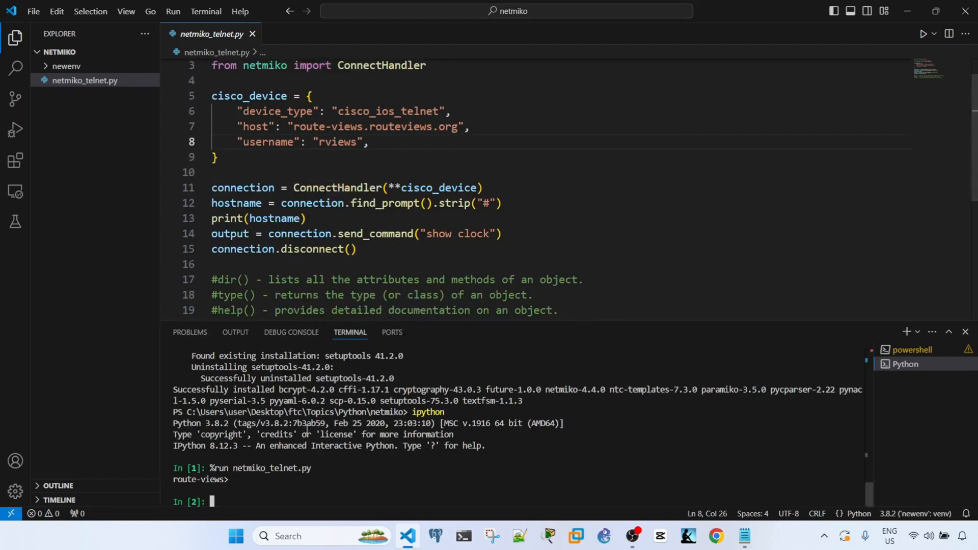
mouse_move(231, 479)
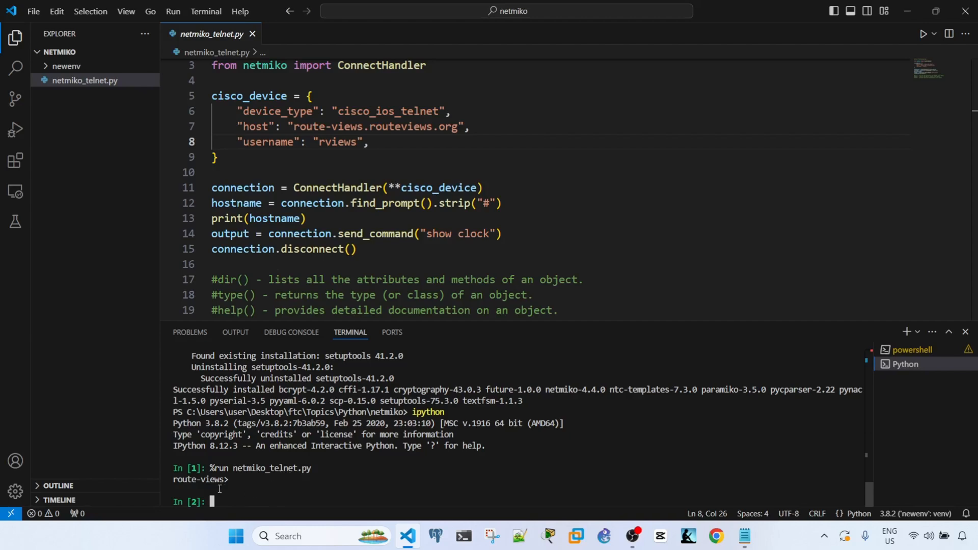
mouse_move(232, 483)
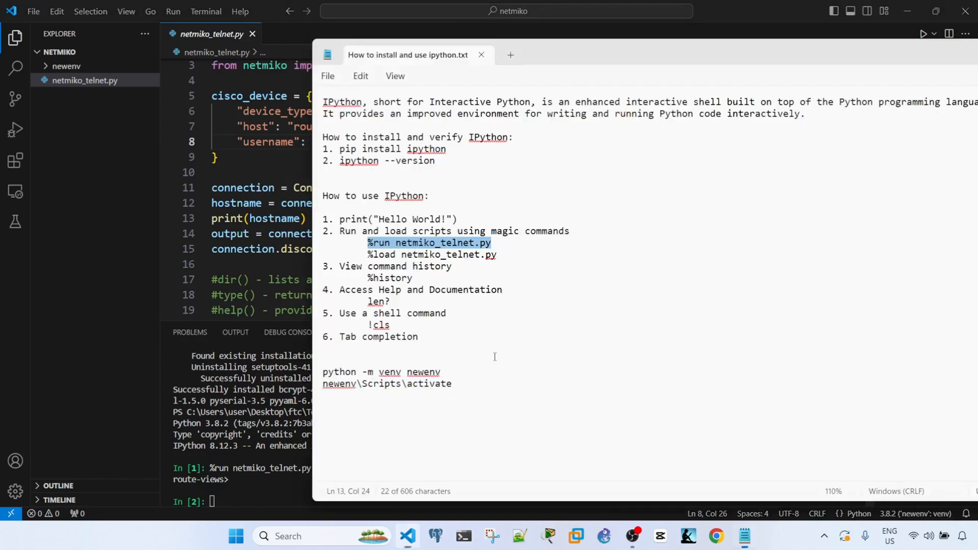
mouse_move(543, 304)
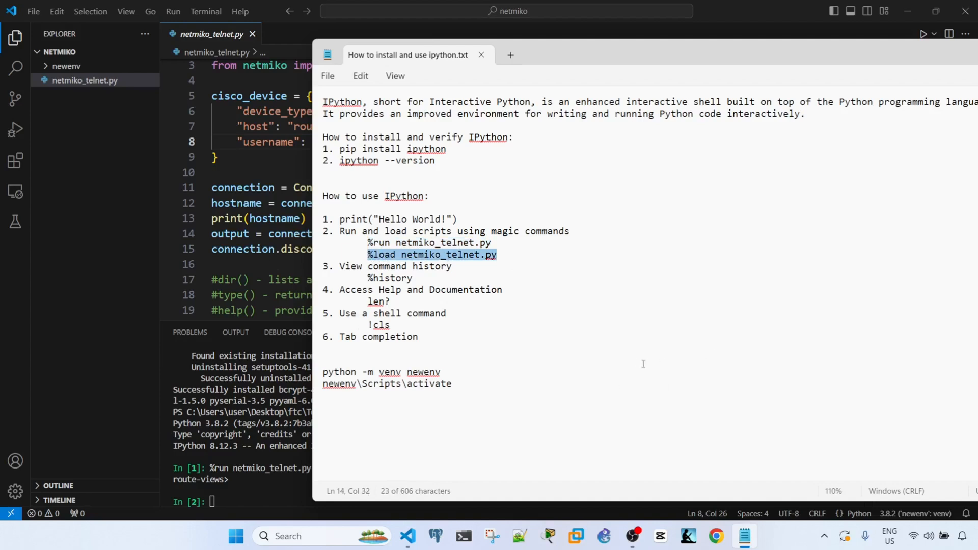
mouse_move(246, 456)
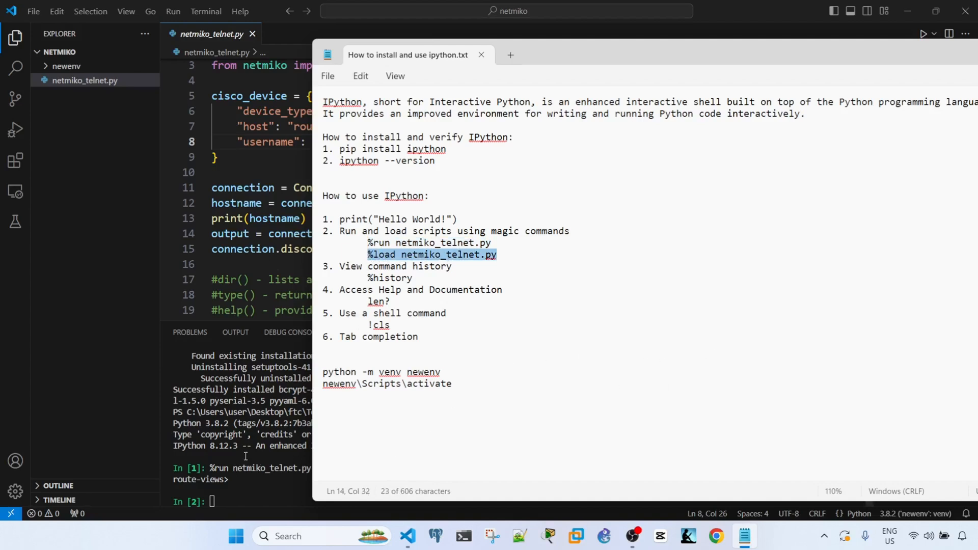
- Load netmiko_telnet.py with %load and execute it, printing route-views> again
click(369, 254)
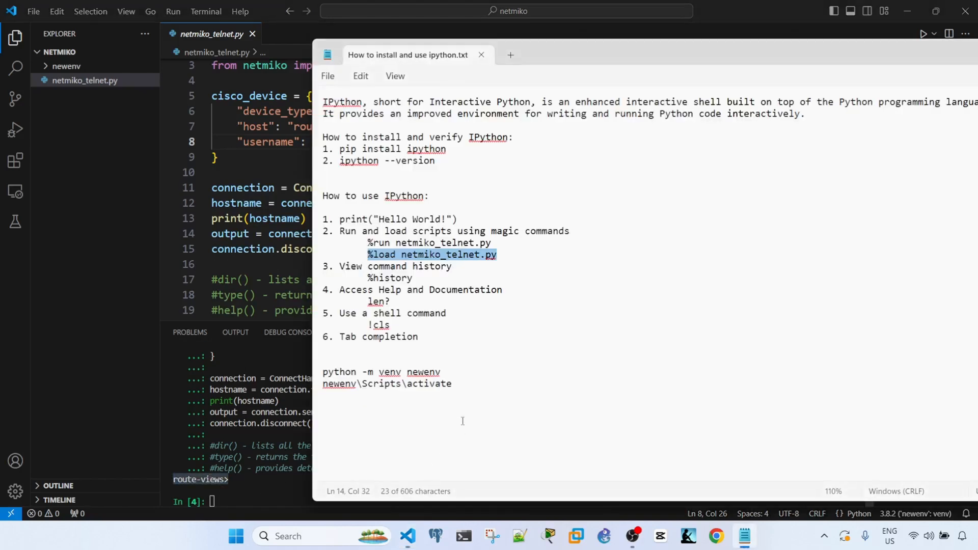
click(462, 420)
text(history)
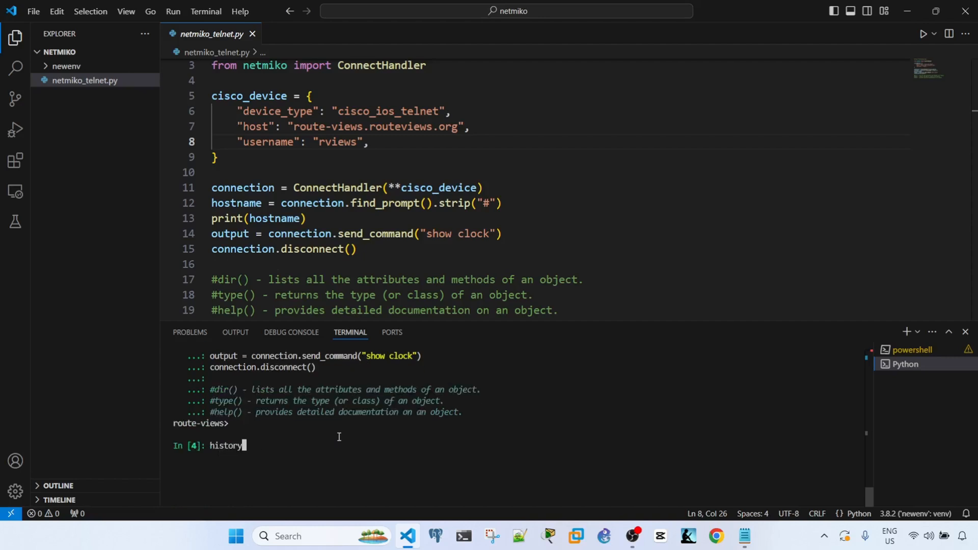
- List the IPython command history and check the usage notes
key(Return)
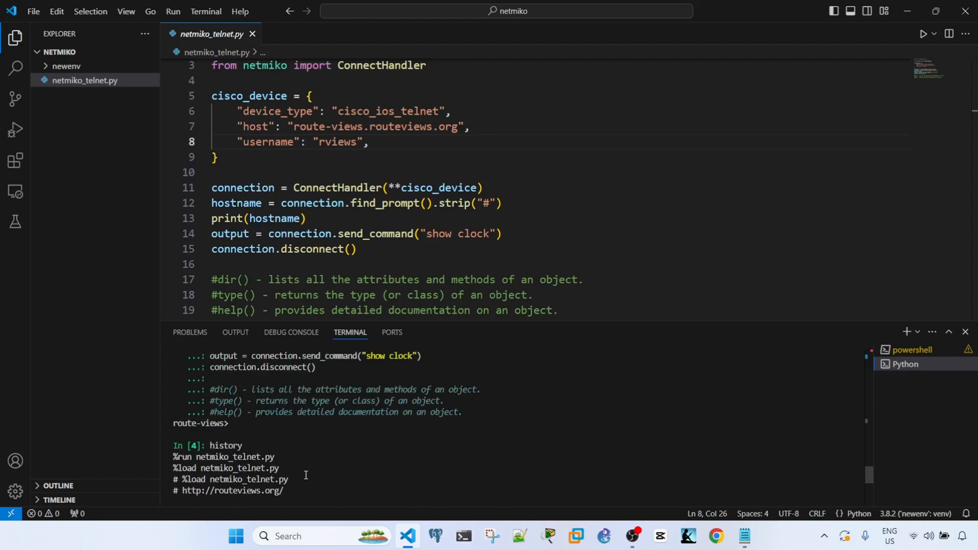
key(Return)
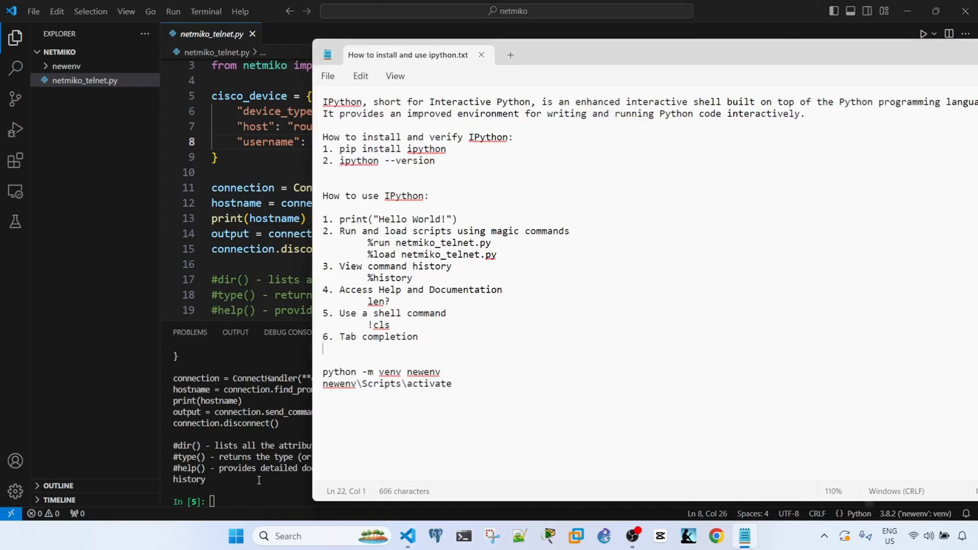
click(481, 55)
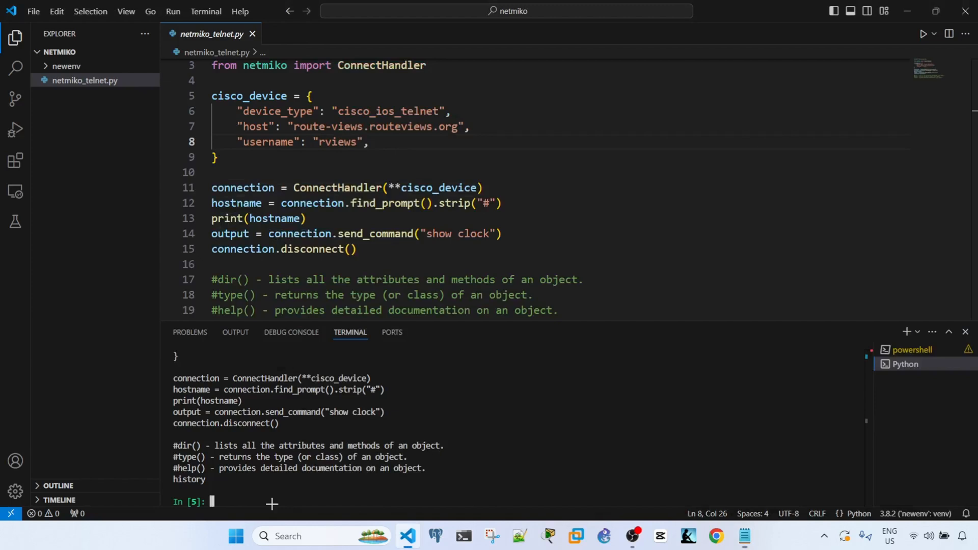
- Show len's signature, docstring and builtin type with len?
text(len)
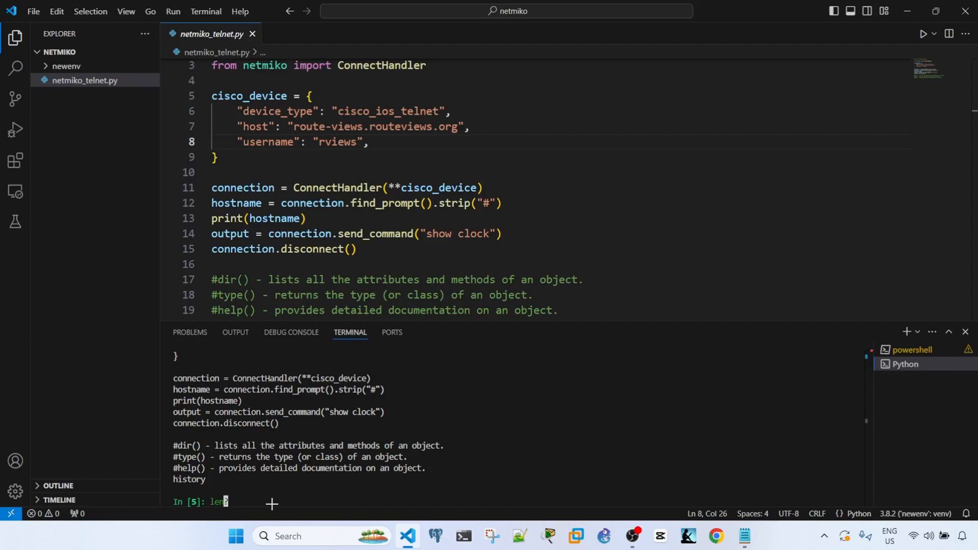
text(?)
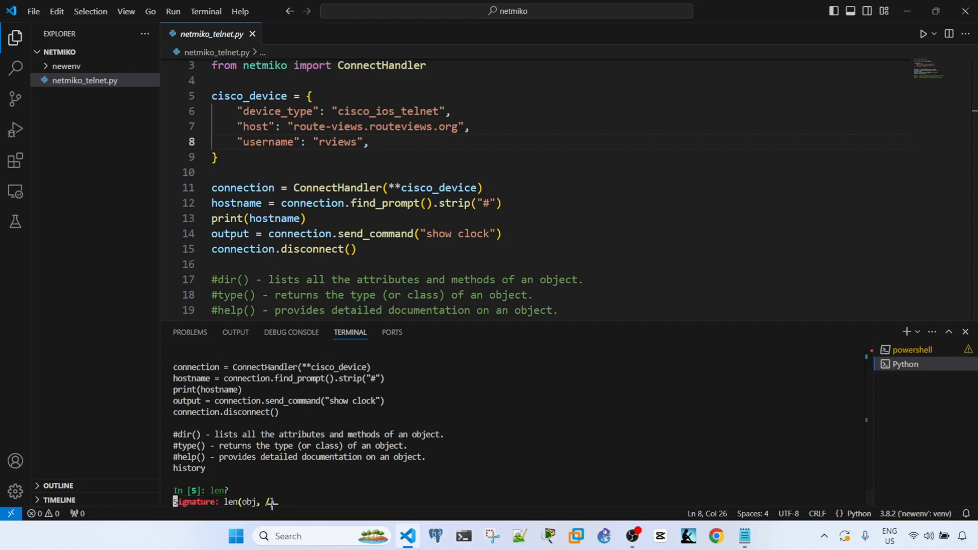
key(Return)
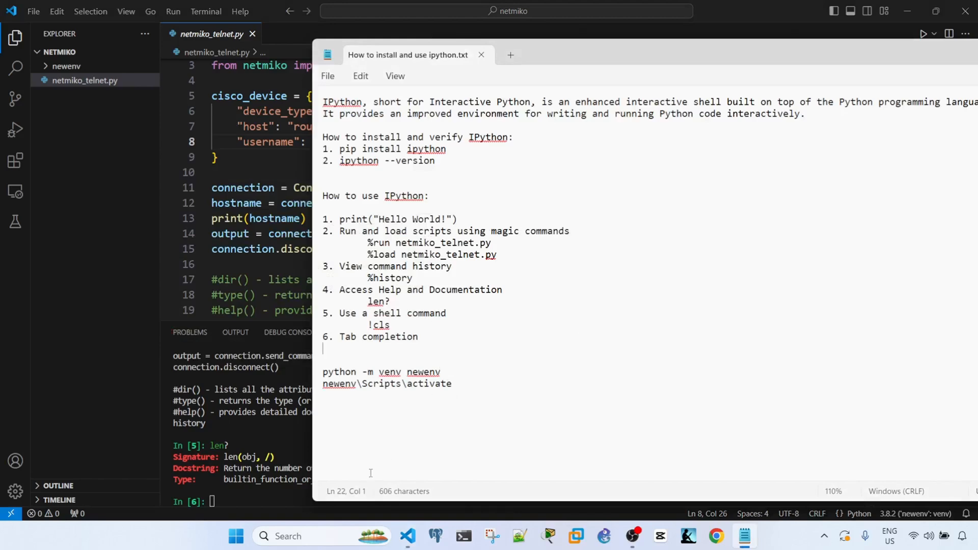
- Enter ipython profile locate at the IPython prompt
click(481, 55)
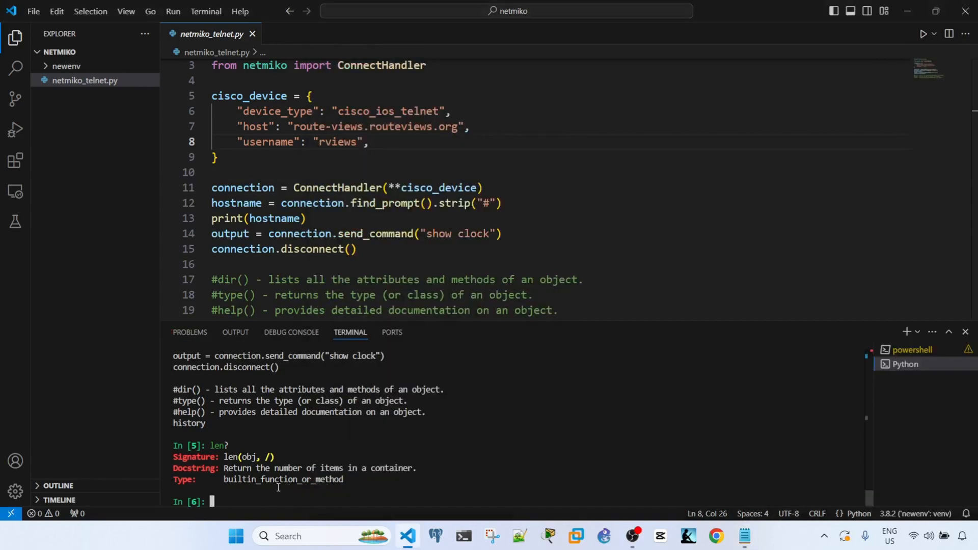
text(ipython profile locate)
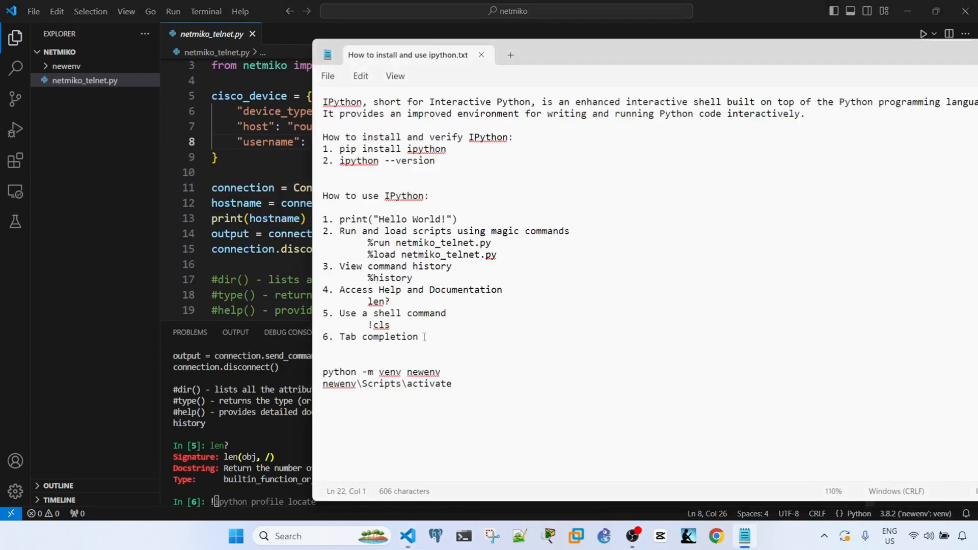
click(480, 55)
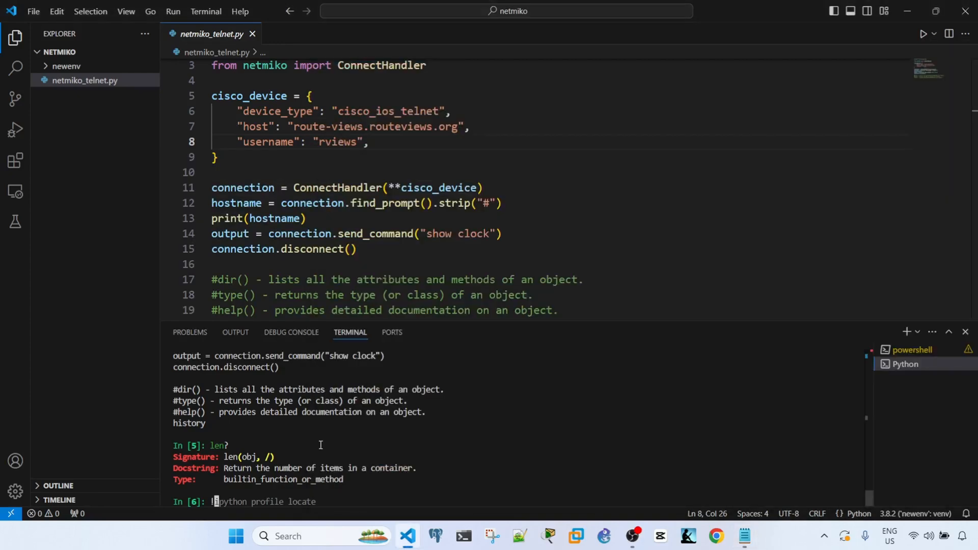
- Clear the terminal with the !cls shell command, leaving a fresh In [7] prompt
text(!cls)
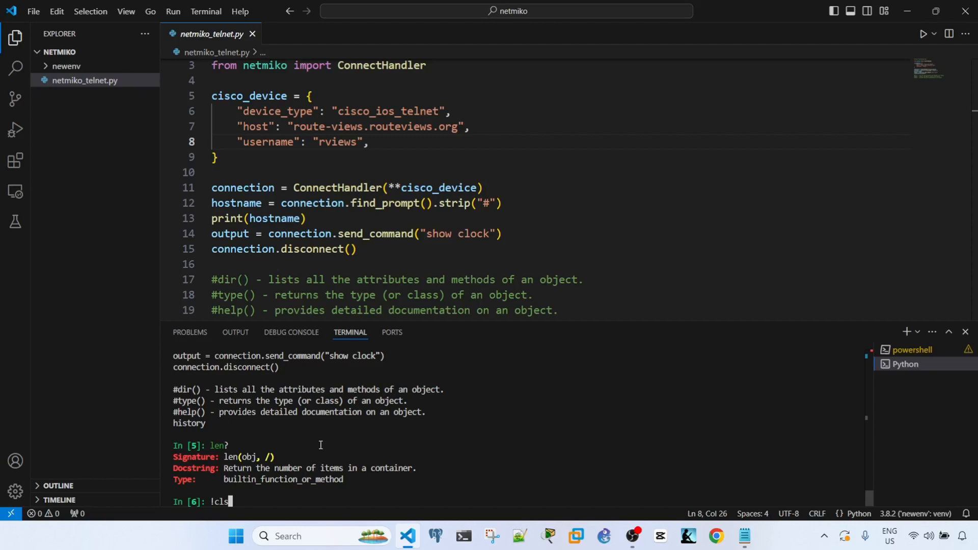
key(Return)
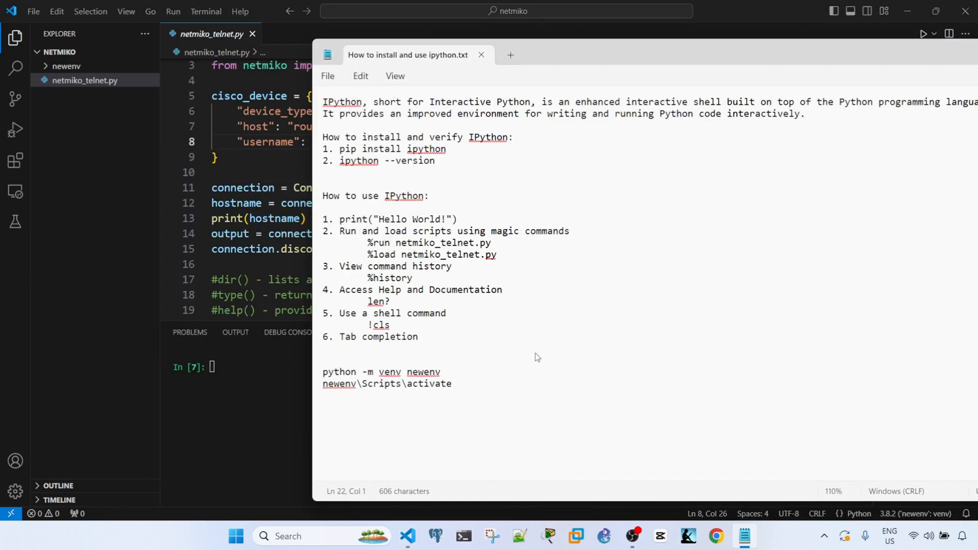
click(455, 384)
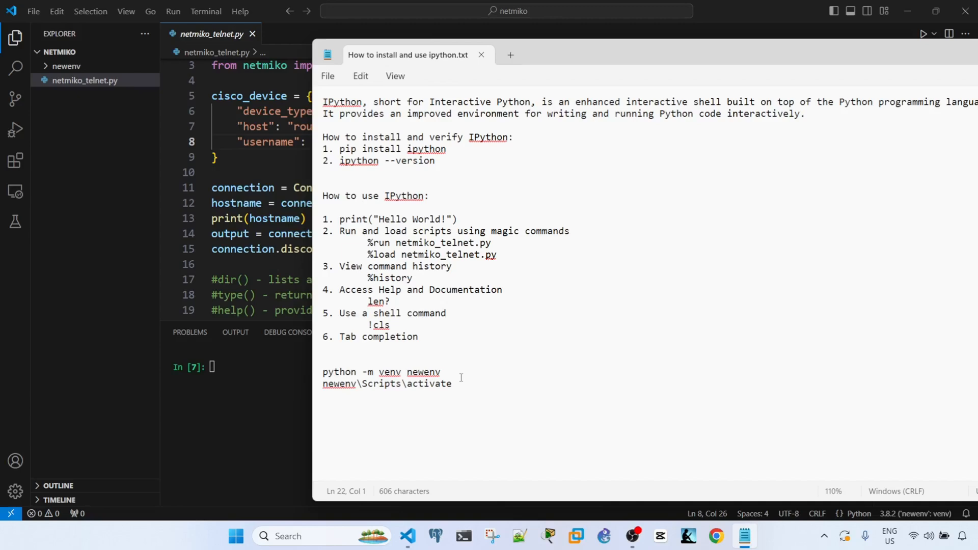
mouse_move(262, 367)
text(import)
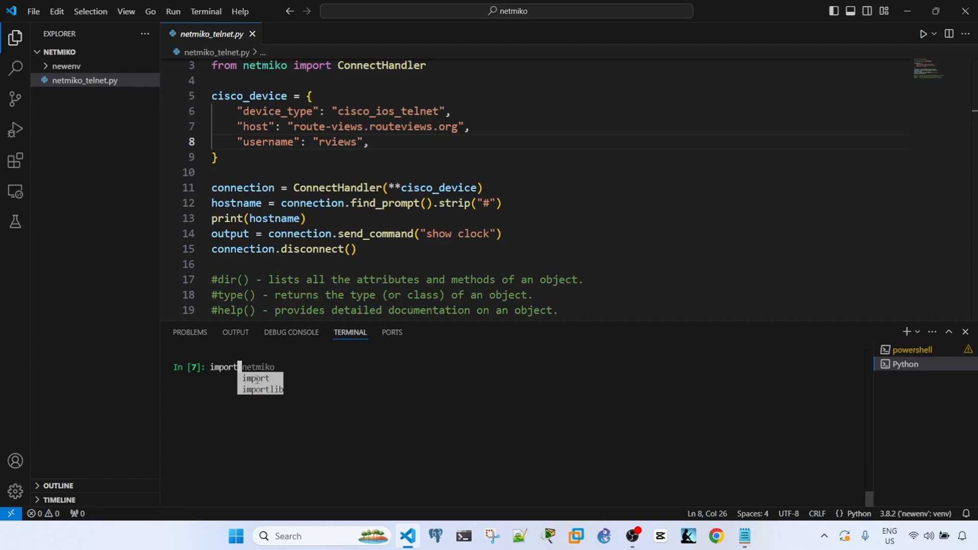
mouse_move(430, 376)
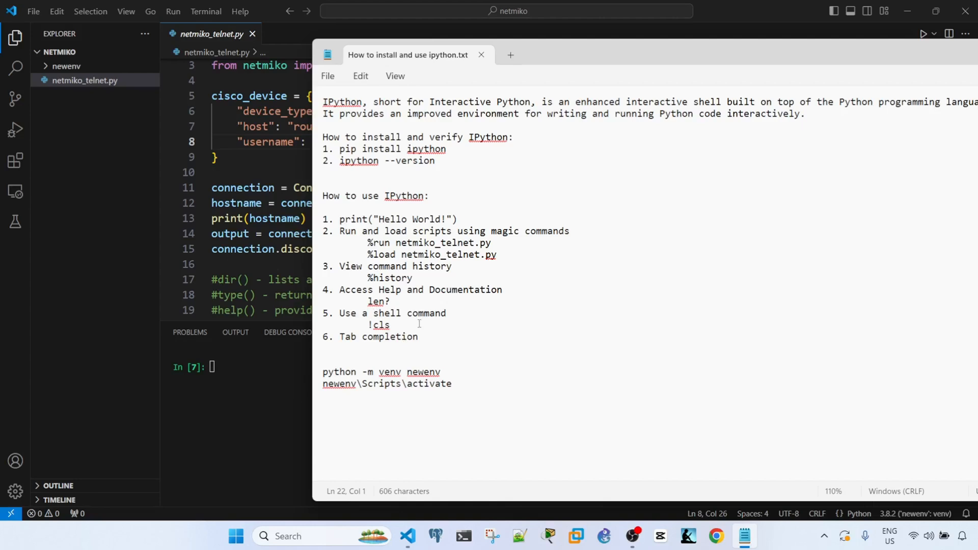
mouse_move(420, 343)
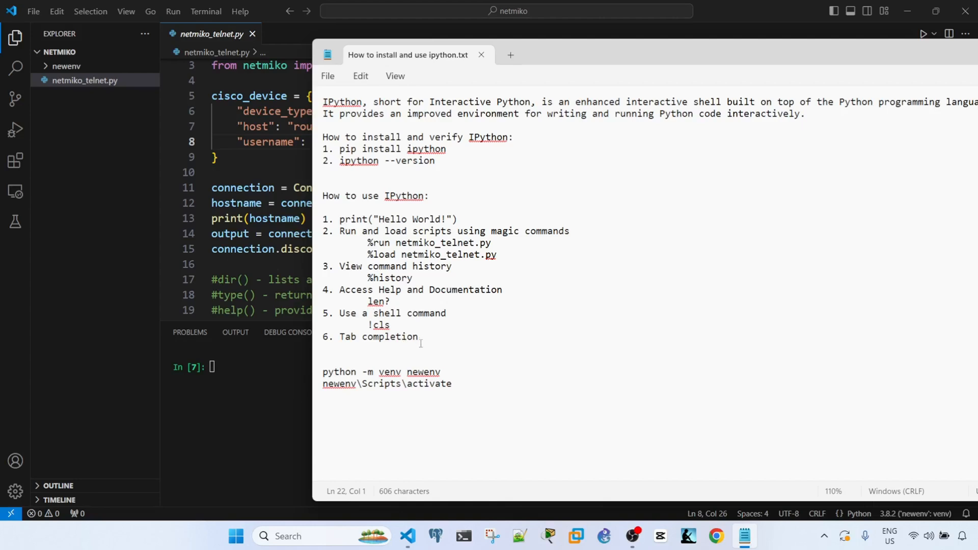
- Run the script's connection line in IPython and show connection? help for the CiscoIosTelnet object
click(481, 55)
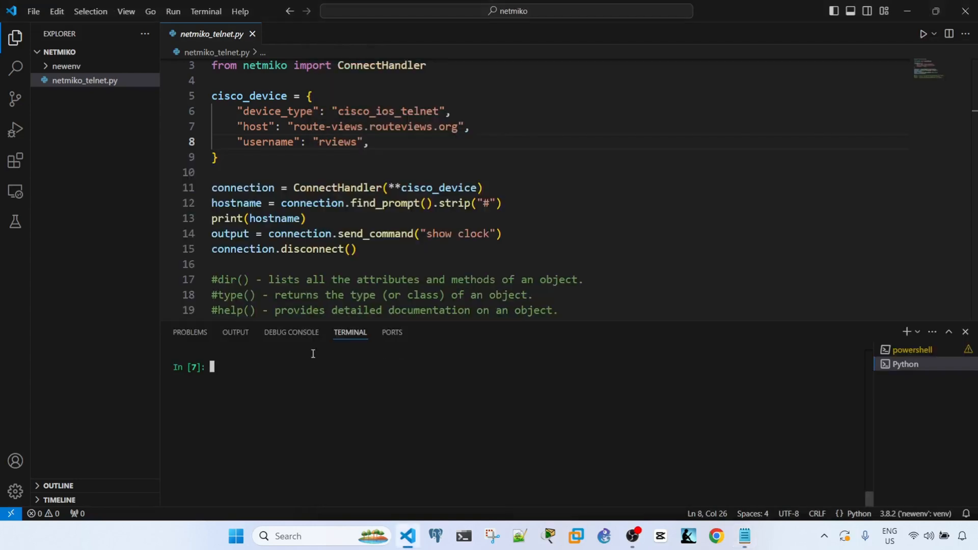
scroll(up, 3)
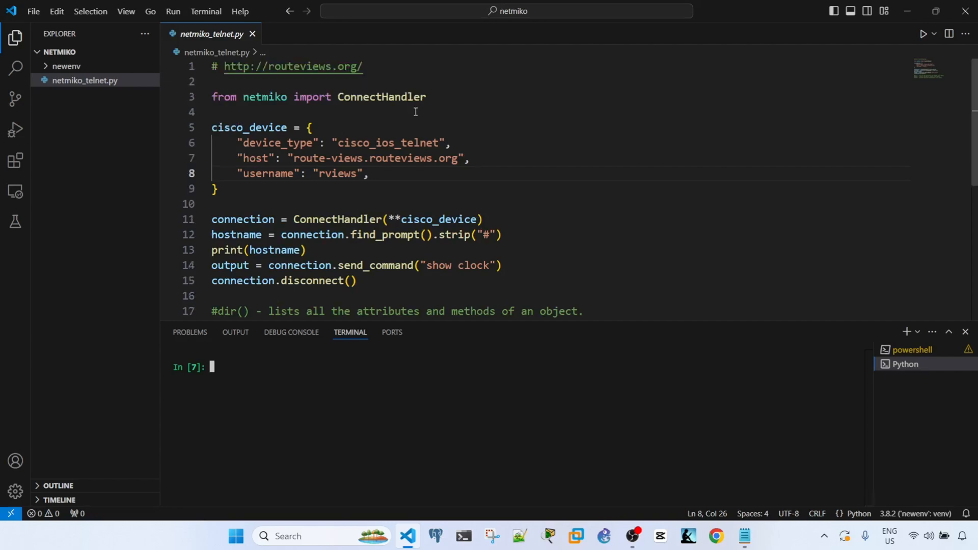
triple_click(318, 96)
text(connection?)
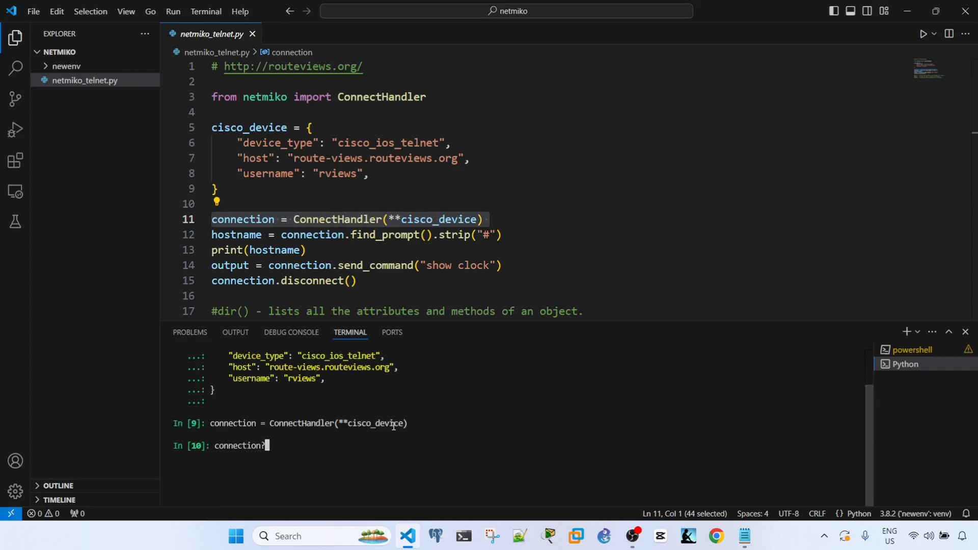
key(Return)
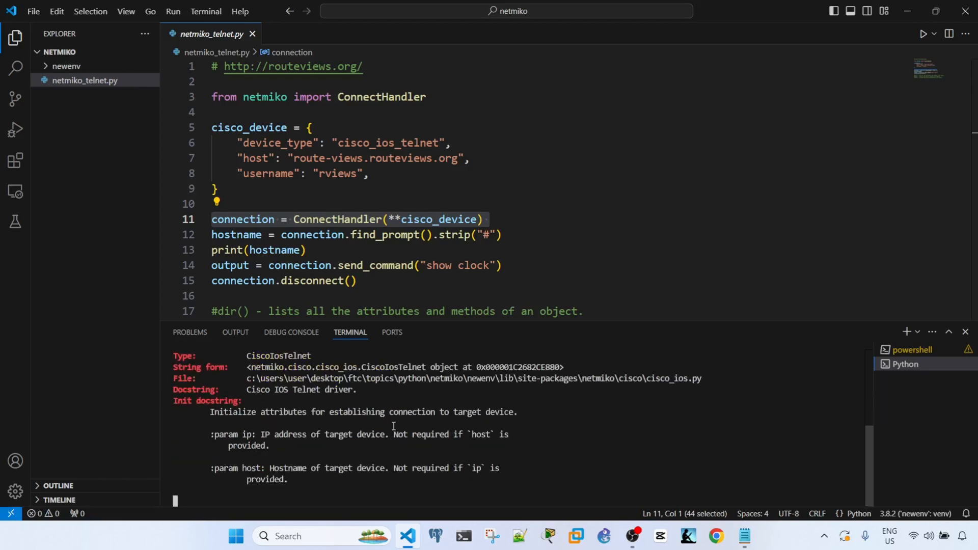
mouse_move(392, 332)
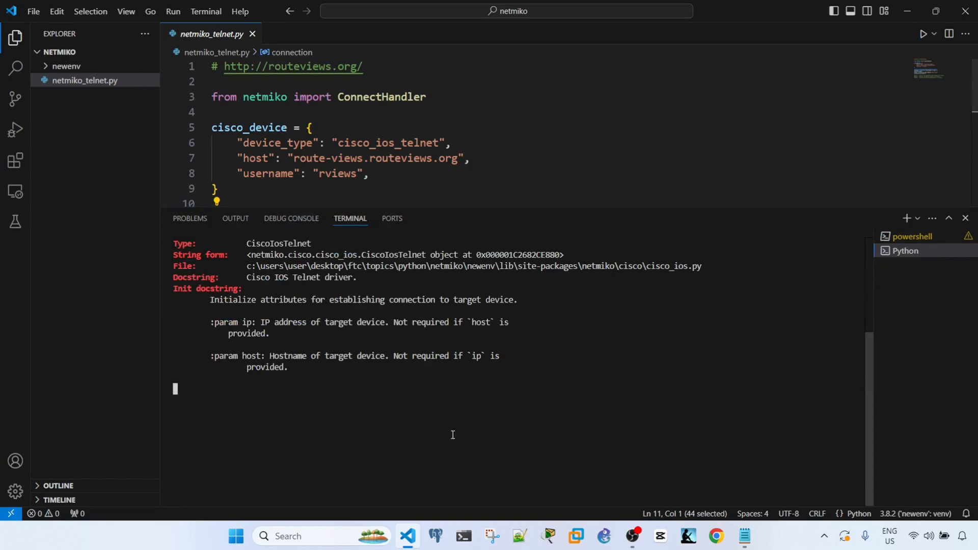
- Scroll through the connection object's init docstring parameters
scroll(down, 3)
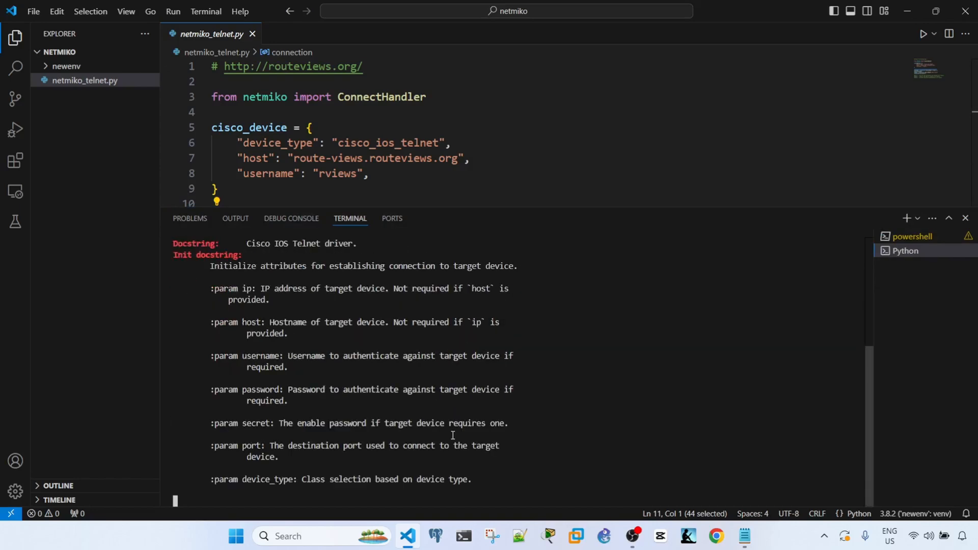
scroll(down, 3)
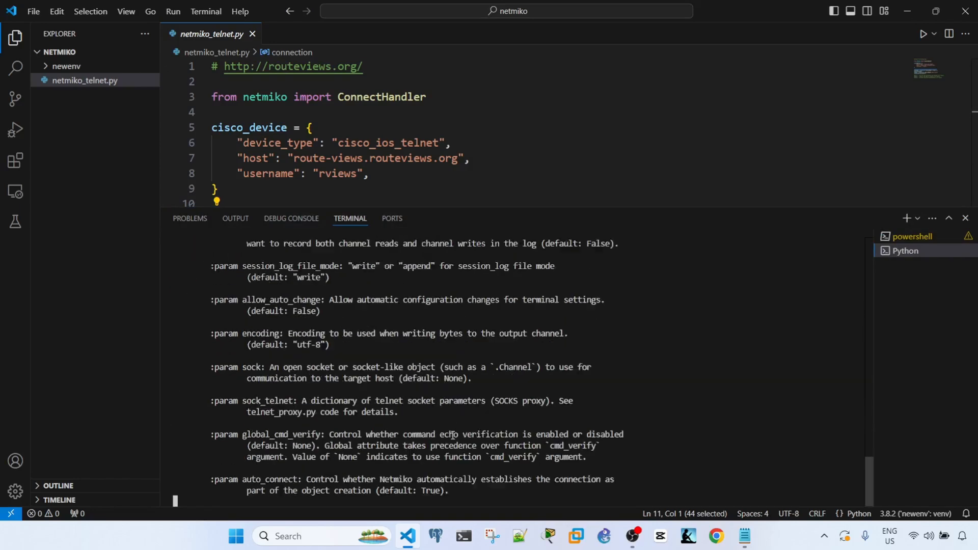
scroll(down, 3)
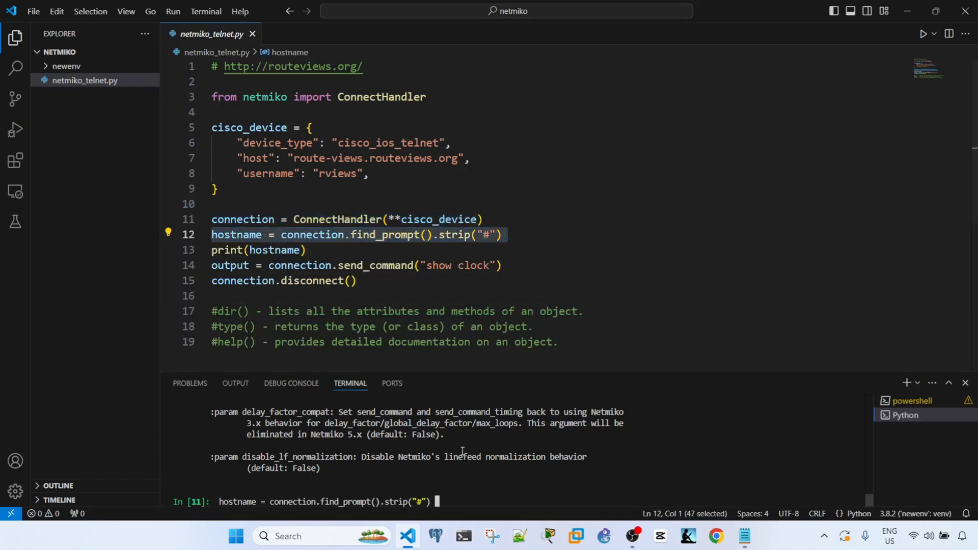
- Assign hostname from connection.find_prompt().strip("#") and inspect it as the 12-character string route-views>
key(Return)
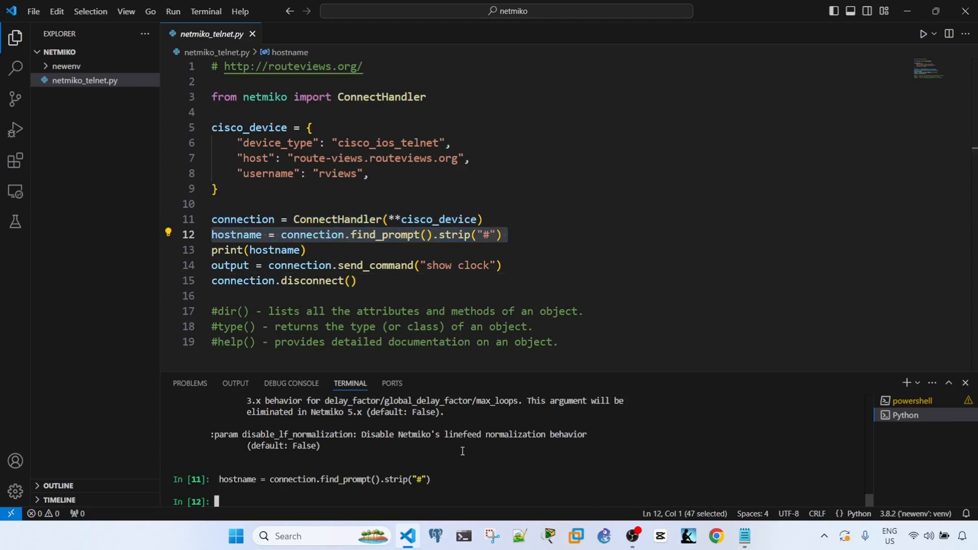
text(hostname = connection.find_prompt().strip("#"))
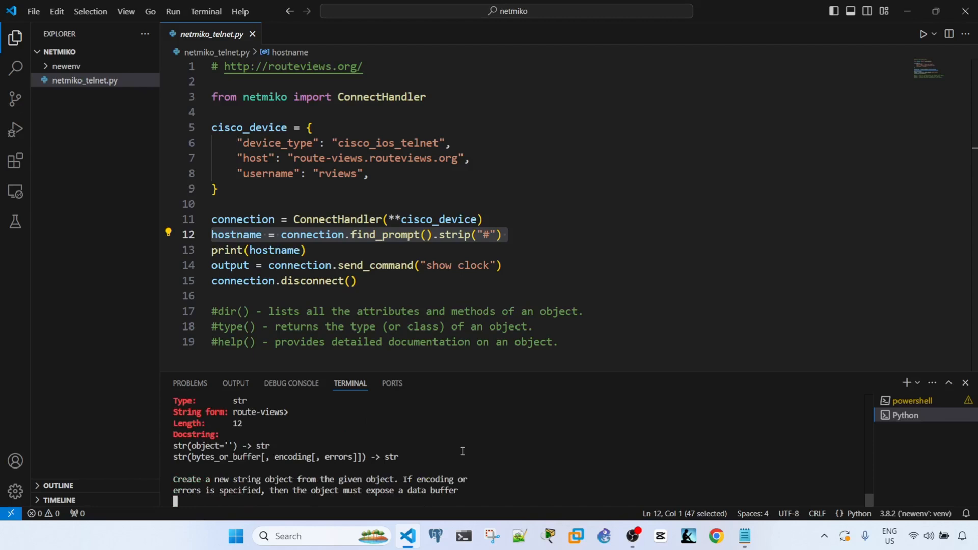
mouse_move(435, 368)
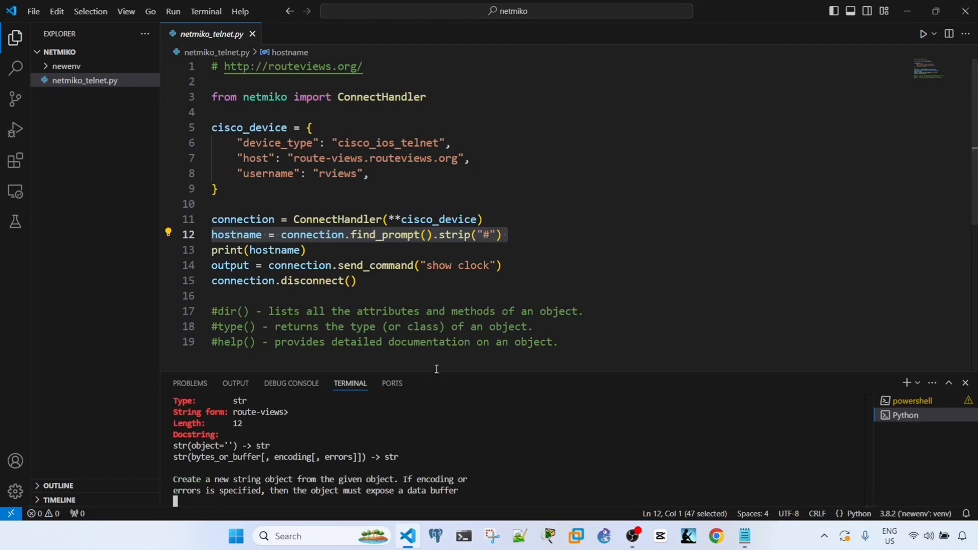
click(558, 342)
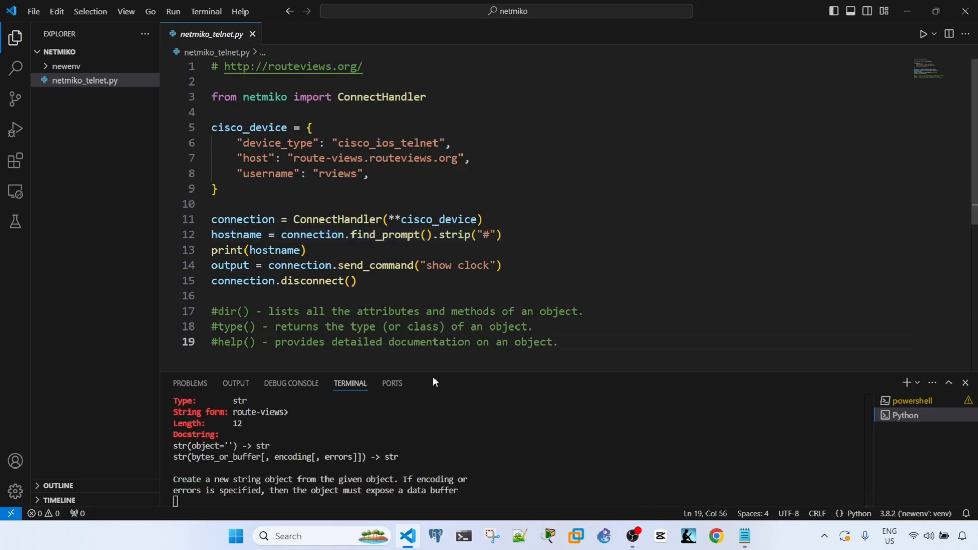
mouse_move(436, 377)
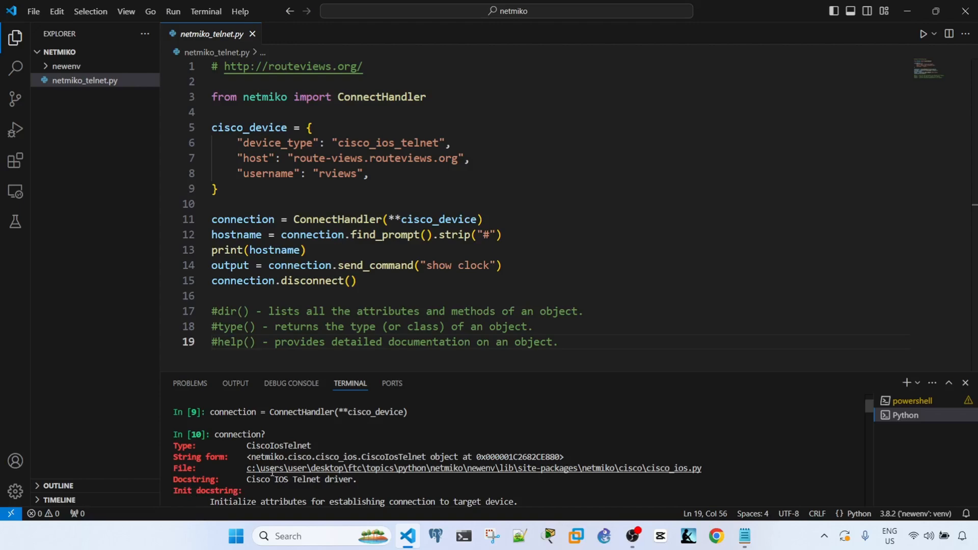
scroll(down, 3)
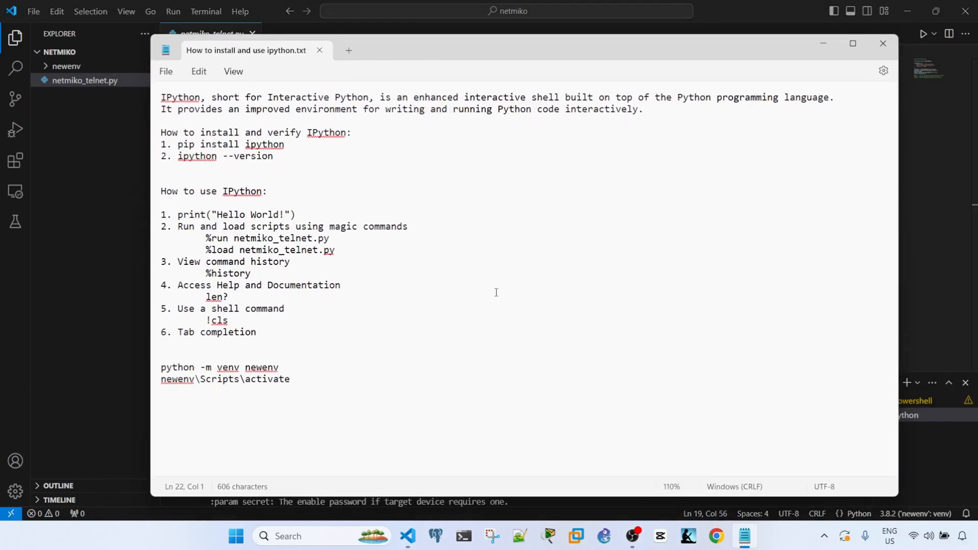
mouse_move(482, 180)
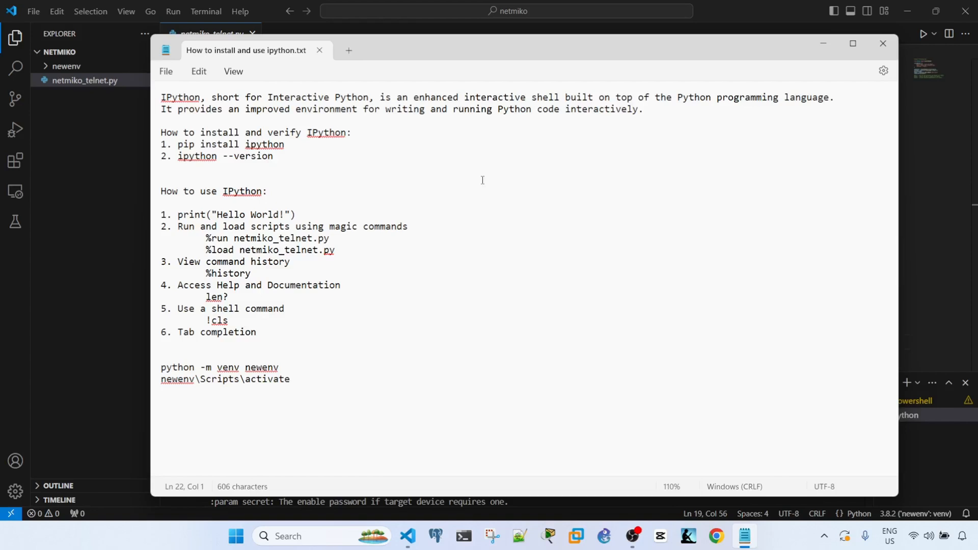
- Bring the Notepad 'How to install and use ipython.txt' guide to the front
click(162, 346)
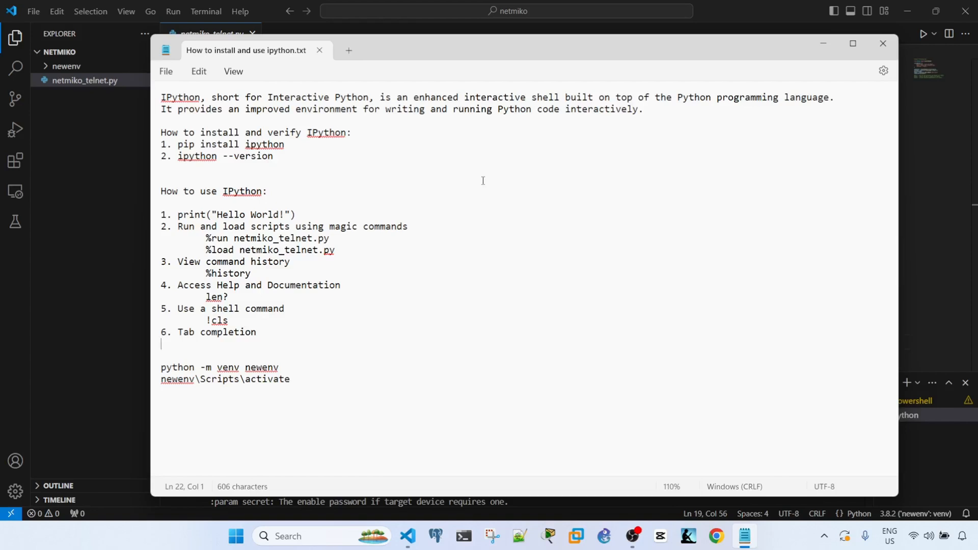
mouse_move(508, 330)
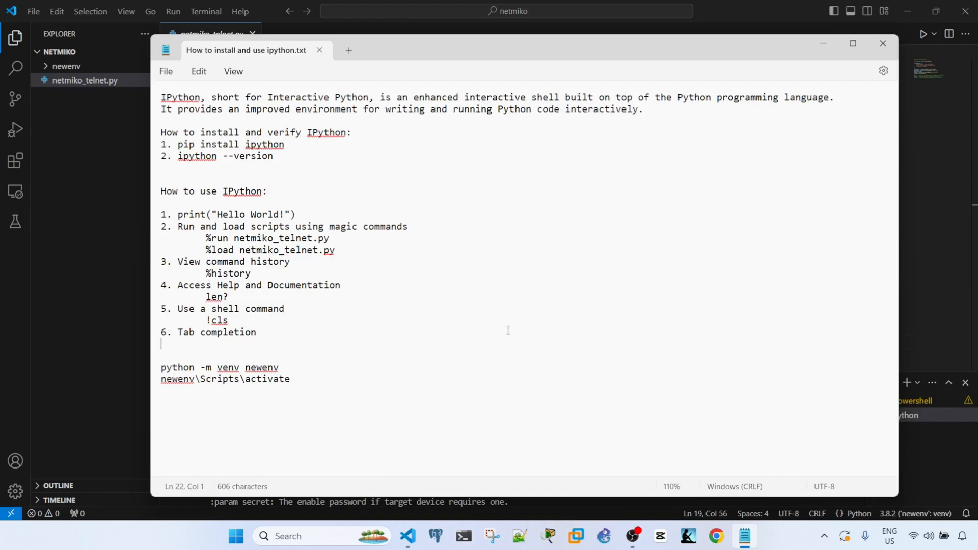